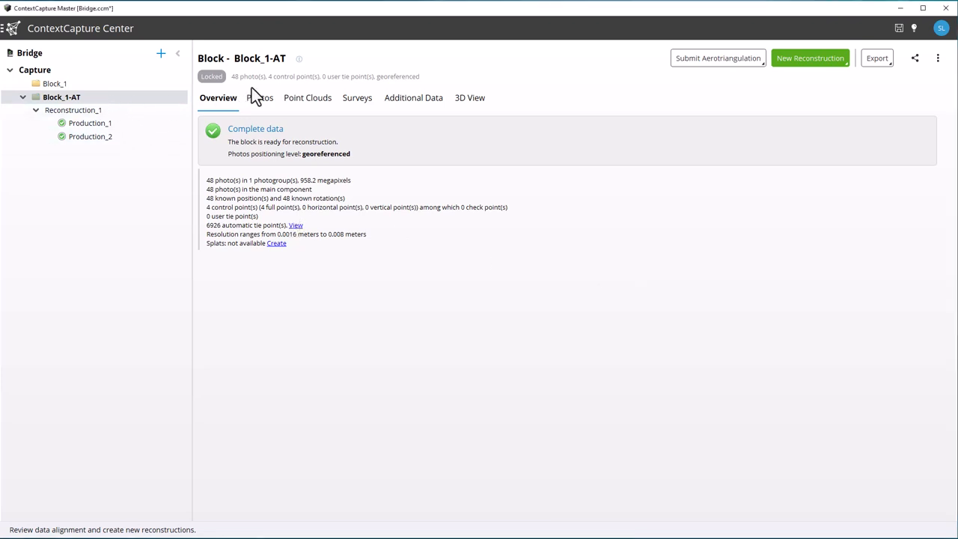
- Show Block_1-AT's tie points and camera positions in the 3D View and orbit them
{"action": "left_click", "coordinate": [469, 97]}
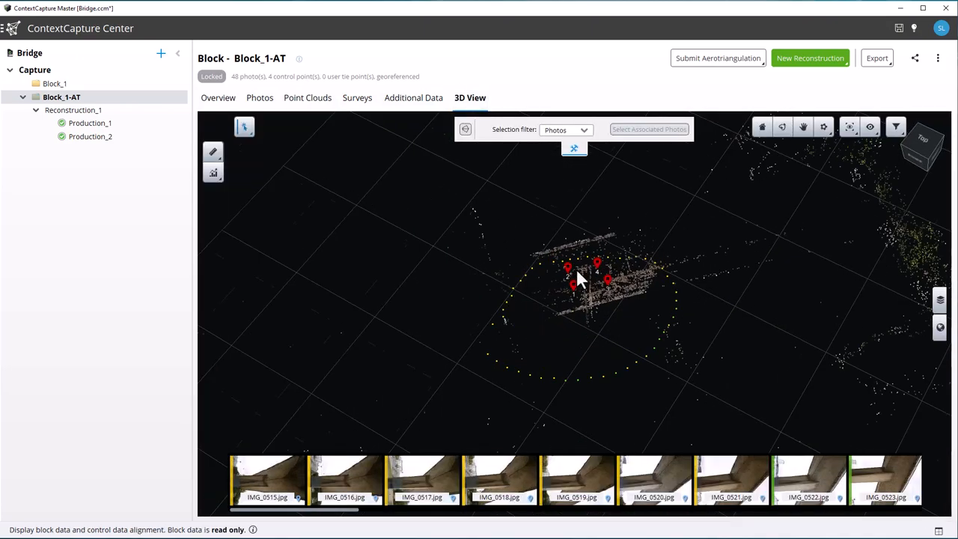
{"action": "left_click_drag", "start_coordinate": [576, 277], "coordinate": [646, 315]}
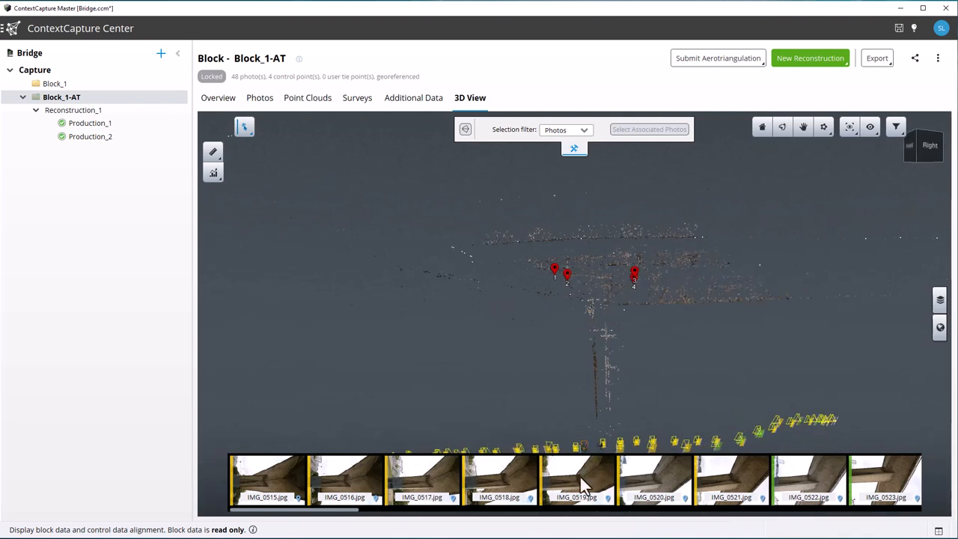
{"action": "mouse_move", "coordinate": [626, 356]}
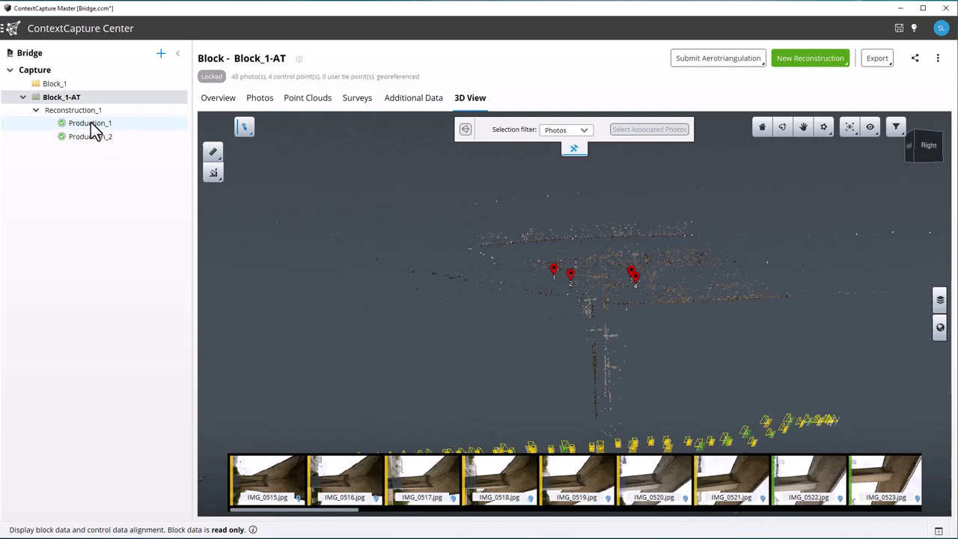
- Show Production_1's textured bridge mesh and orbit around the pier and deck underside
{"action": "left_click", "coordinate": [90, 123]}
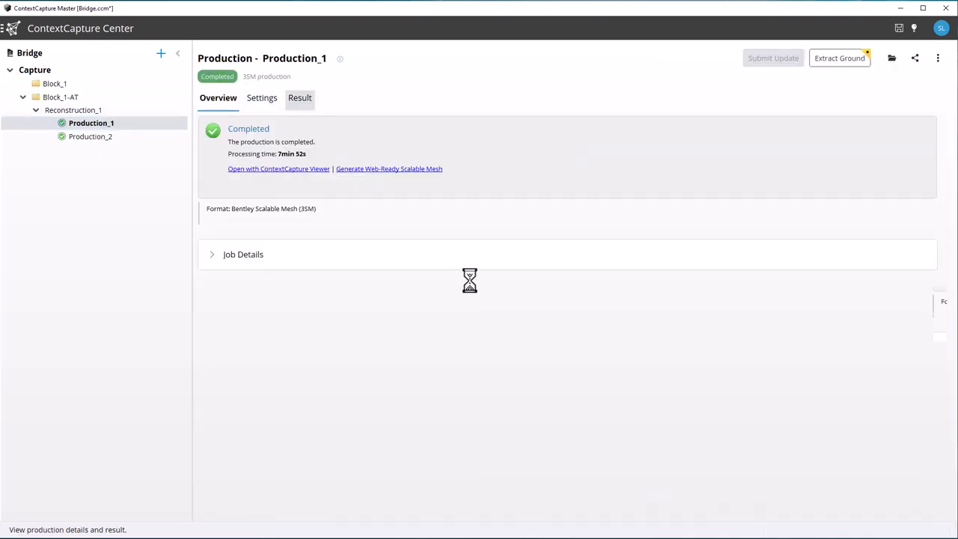
{"action": "left_click", "coordinate": [300, 97]}
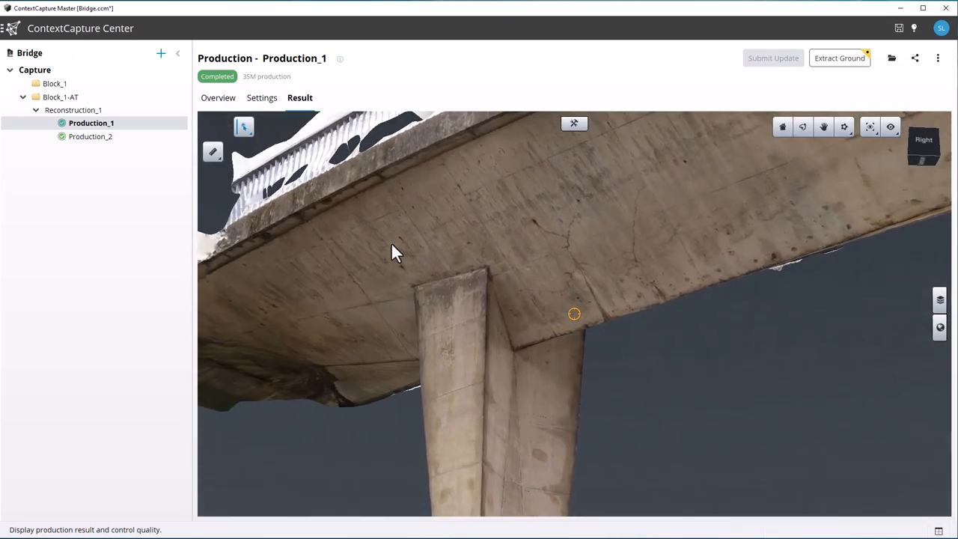
{"action": "left_click_drag", "start_coordinate": [396, 252], "coordinate": [302, 323]}
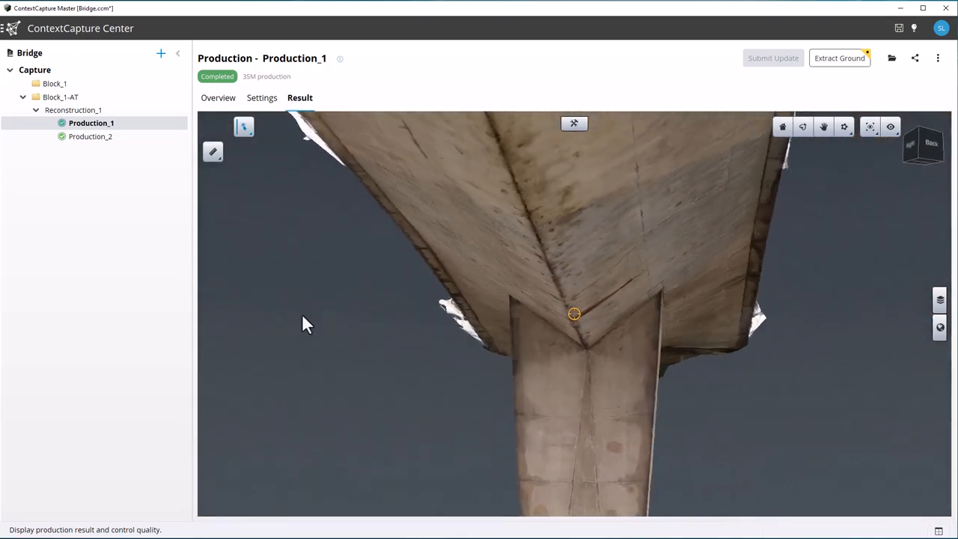
{"action": "left_click_drag", "start_coordinate": [305, 323], "coordinate": [582, 258]}
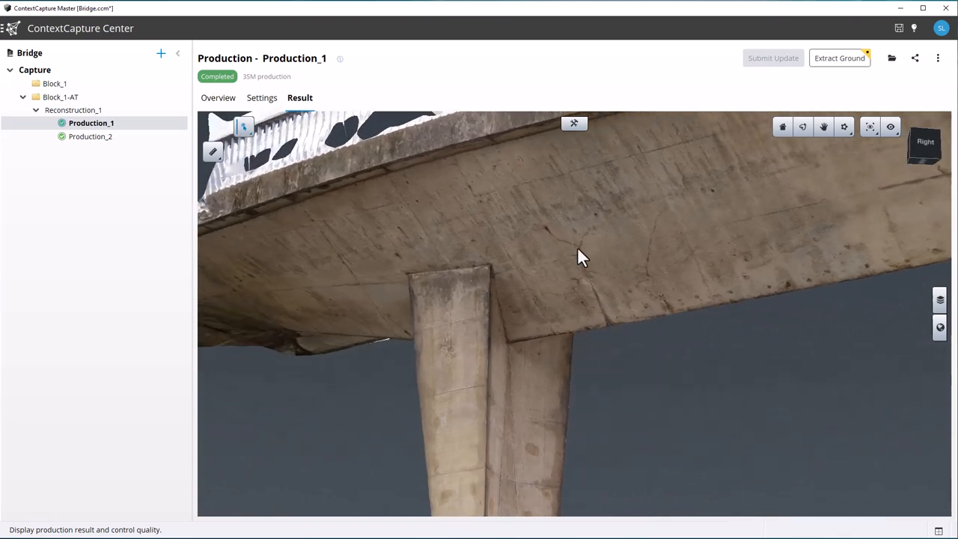
{"action": "left_click_drag", "start_coordinate": [582, 258], "coordinate": [616, 302]}
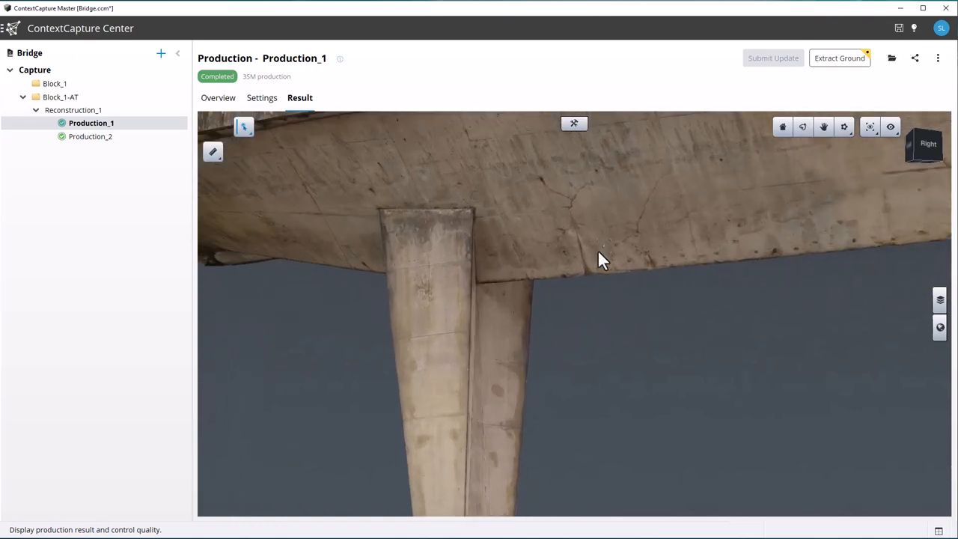
{"action": "mouse_move", "coordinate": [129, 136]}
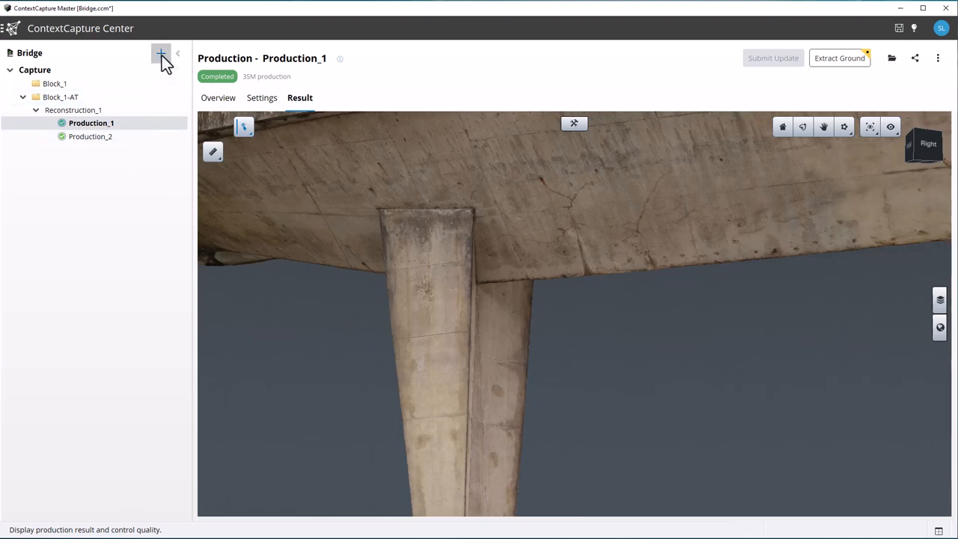
- Start a new Analysis > Extract Features item from the project tree's + menu
{"action": "left_click", "coordinate": [161, 54]}
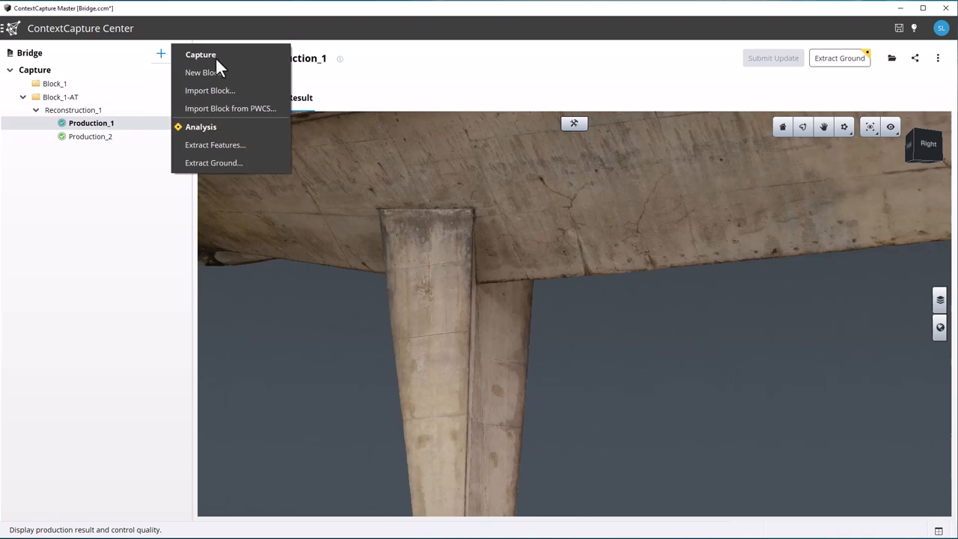
{"action": "mouse_move", "coordinate": [231, 144]}
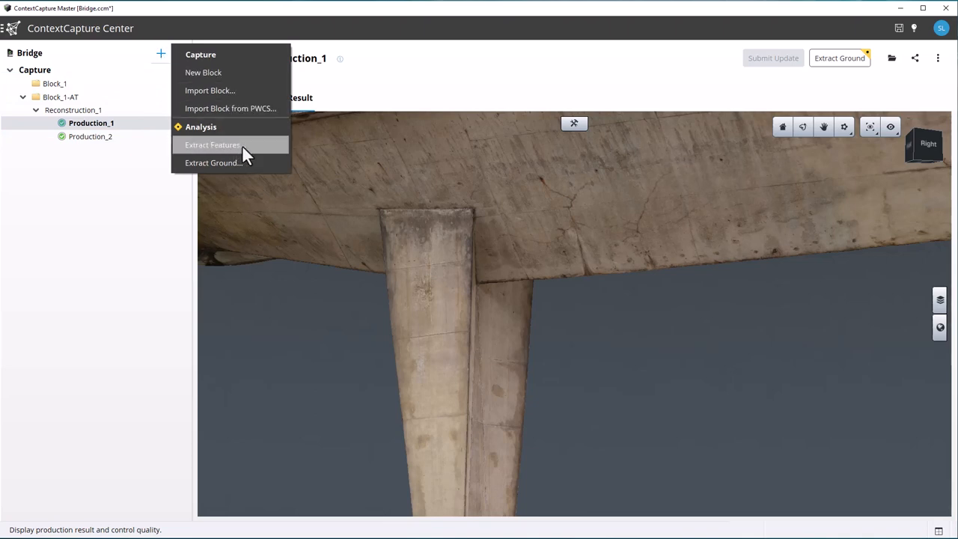
{"action": "left_click", "coordinate": [213, 143]}
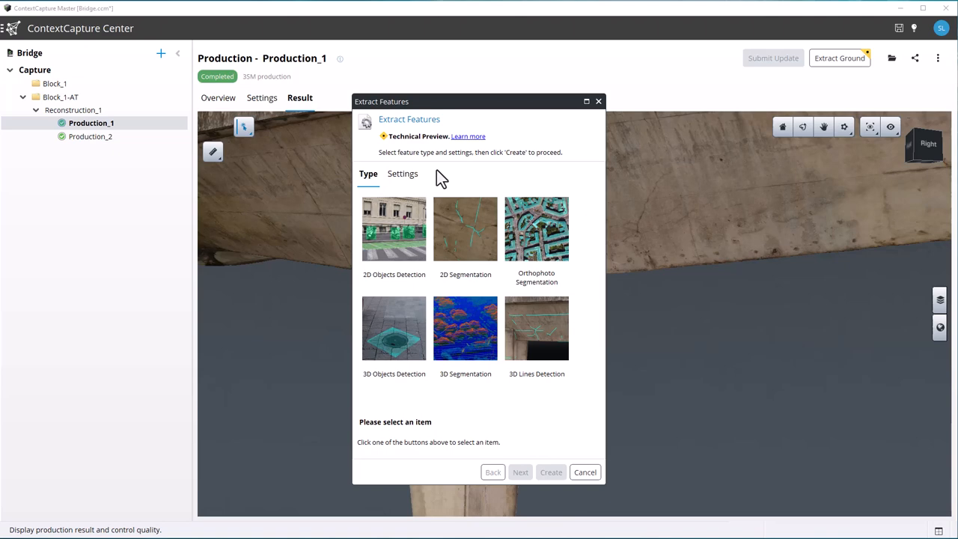
{"action": "left_click", "coordinate": [464, 229]}
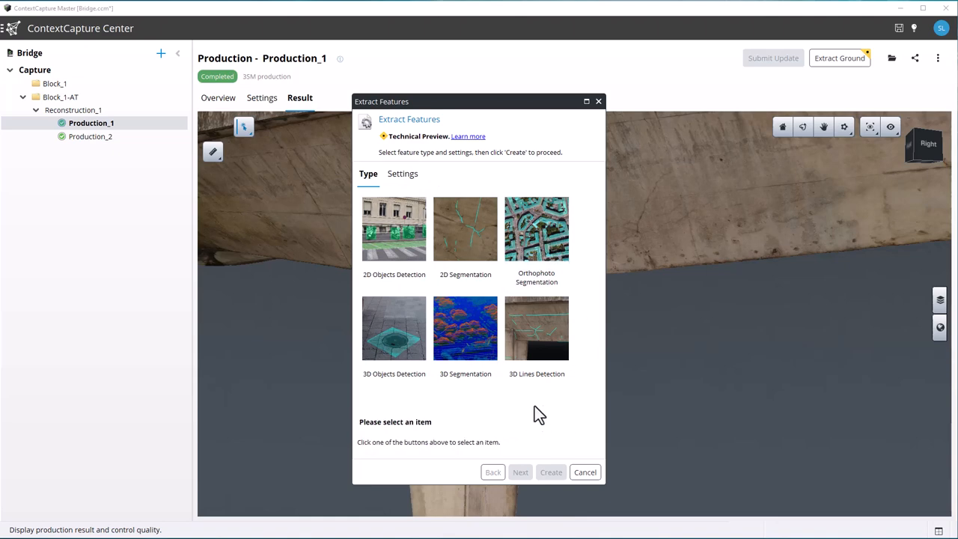
- Choose 3D Lines Detection and keep the Production_1 mesh as input after trying the point cloud
{"action": "left_click", "coordinate": [535, 330]}
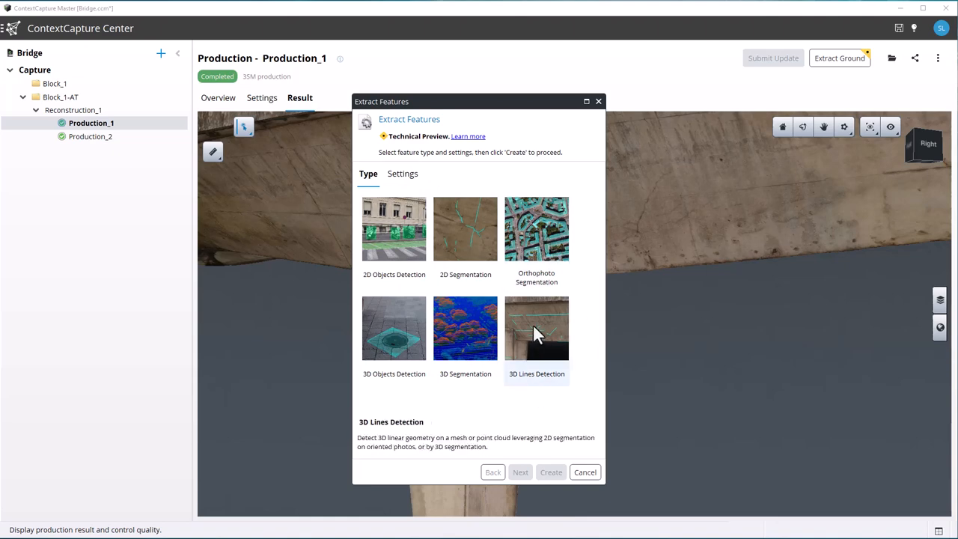
{"action": "left_click", "coordinate": [403, 174]}
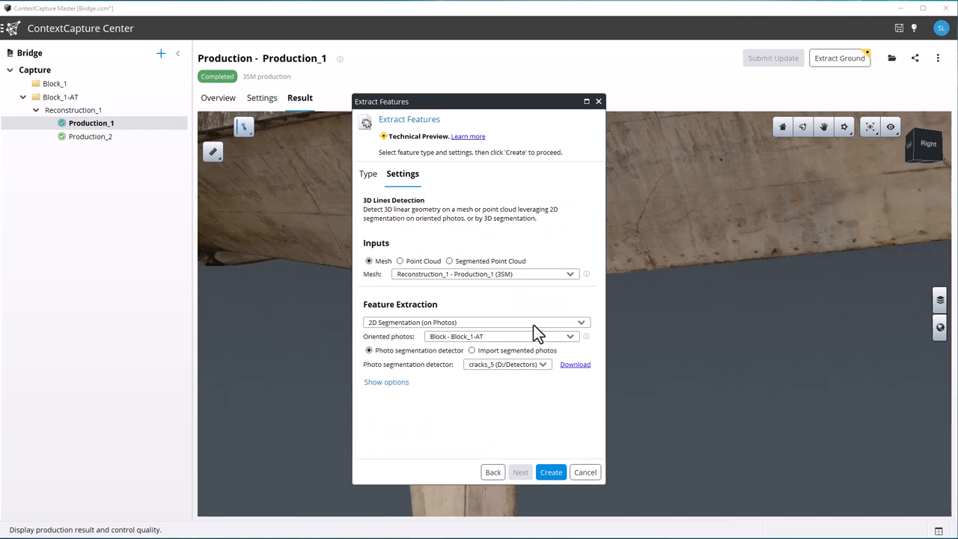
{"action": "mouse_move", "coordinate": [437, 196]}
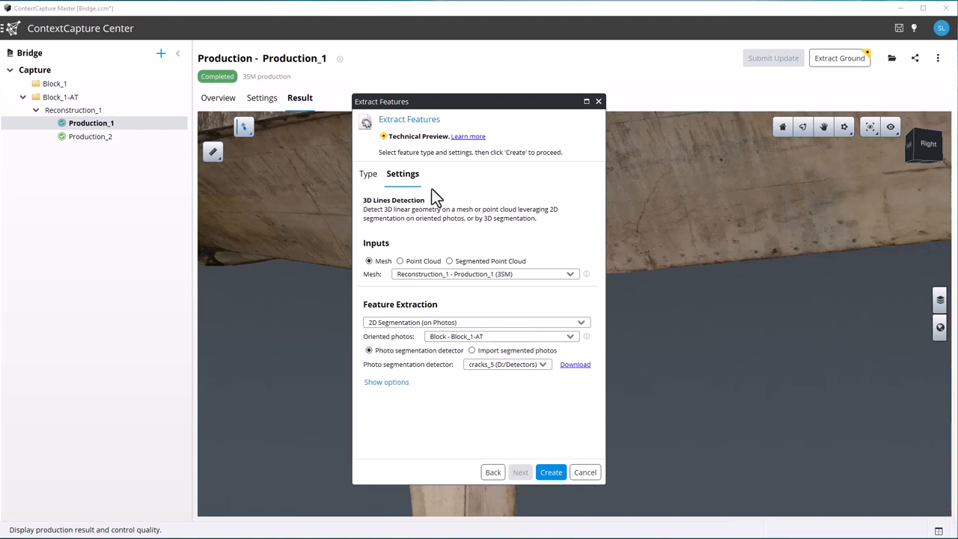
{"action": "mouse_move", "coordinate": [407, 232]}
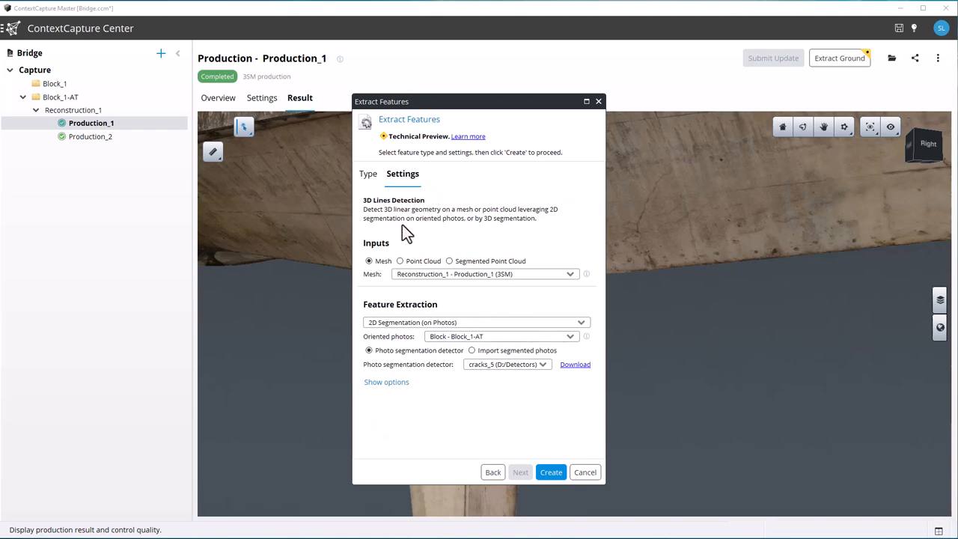
{"action": "mouse_move", "coordinate": [359, 251]}
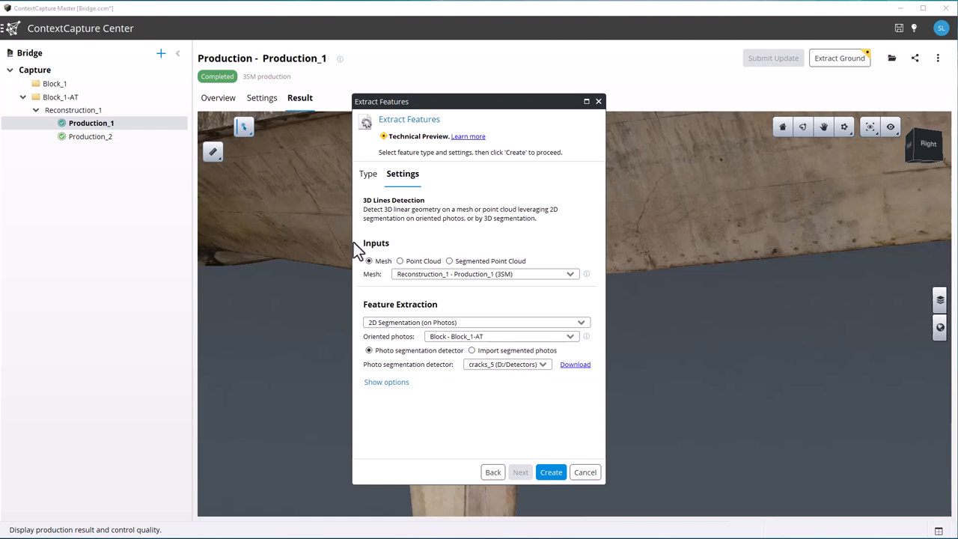
{"action": "mouse_move", "coordinate": [419, 271]}
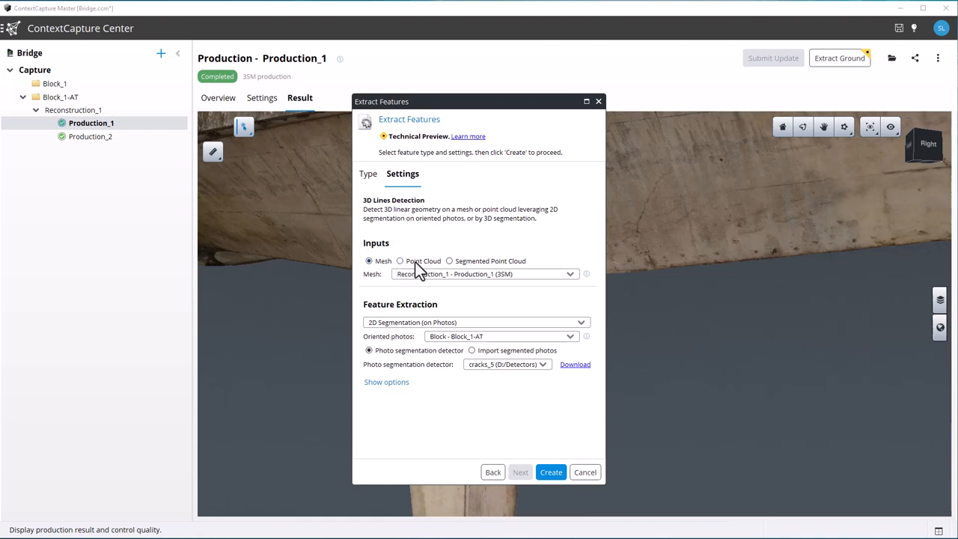
{"action": "mouse_move", "coordinate": [146, 162]}
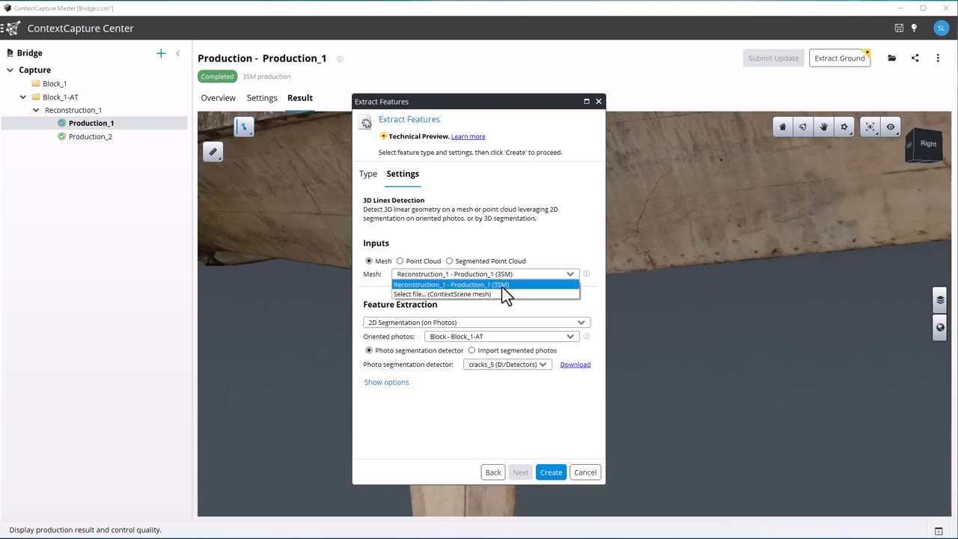
{"action": "left_click", "coordinate": [399, 260]}
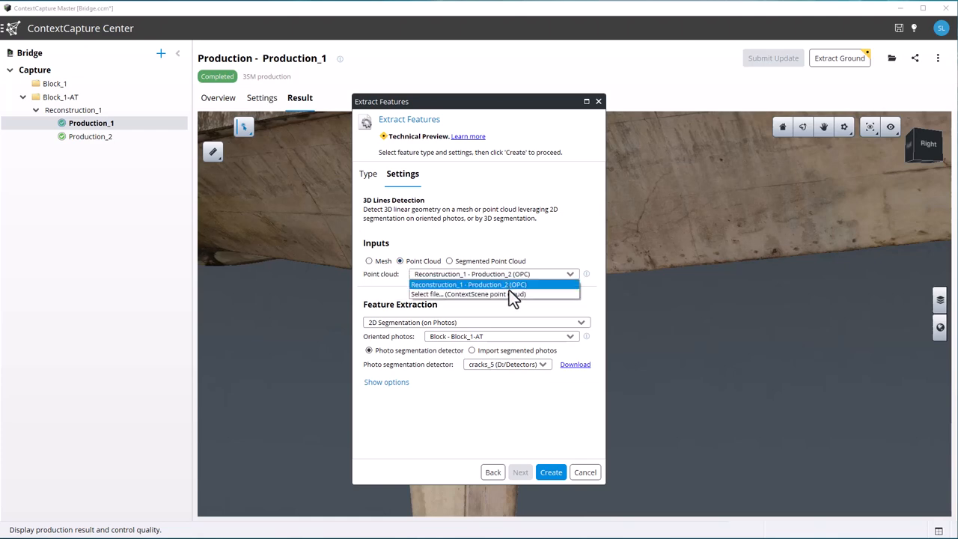
{"action": "left_click", "coordinate": [469, 284]}
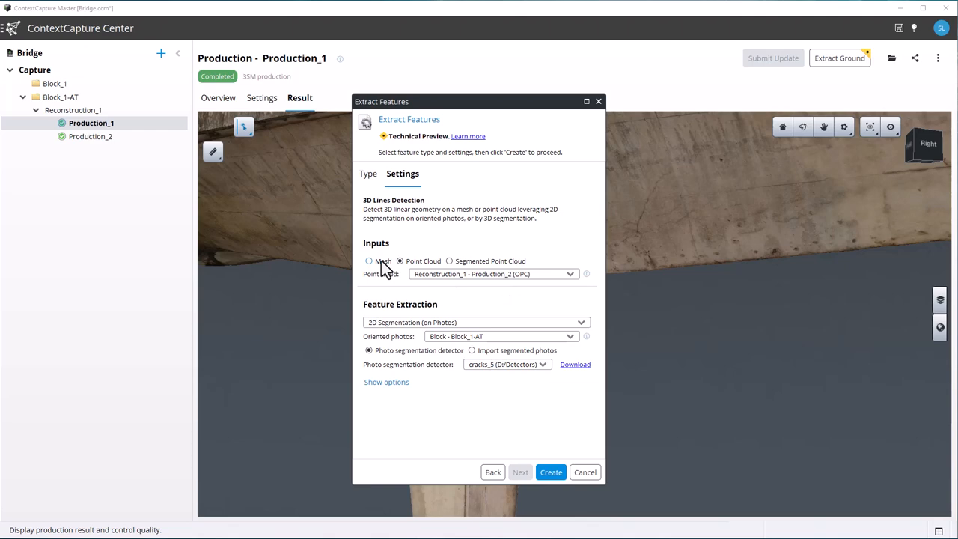
{"action": "left_click", "coordinate": [369, 260]}
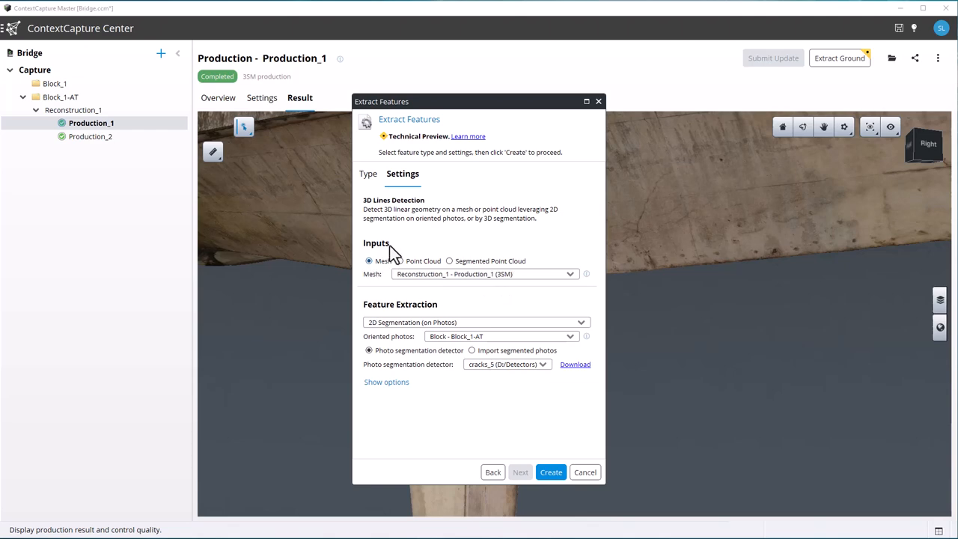
{"action": "mouse_move", "coordinate": [486, 269]}
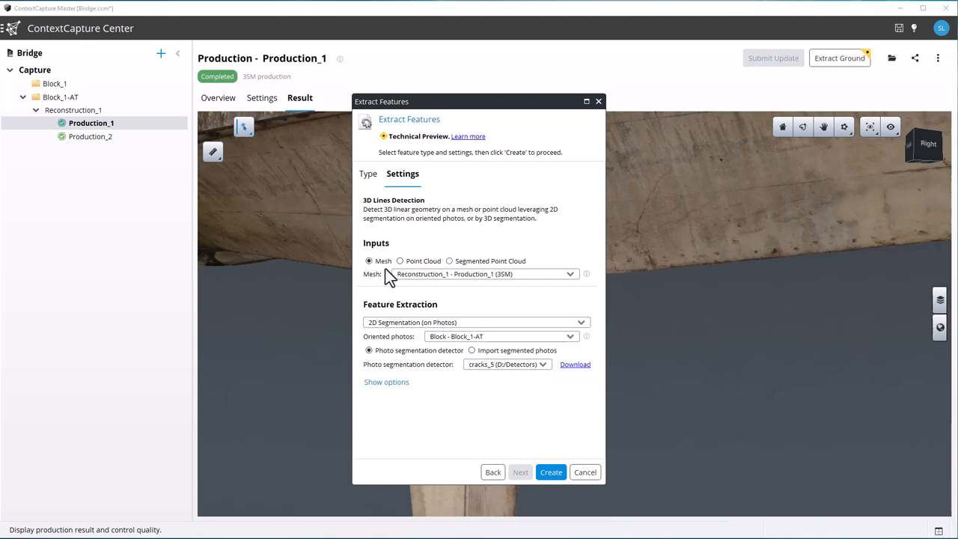
{"action": "mouse_move", "coordinate": [456, 322]}
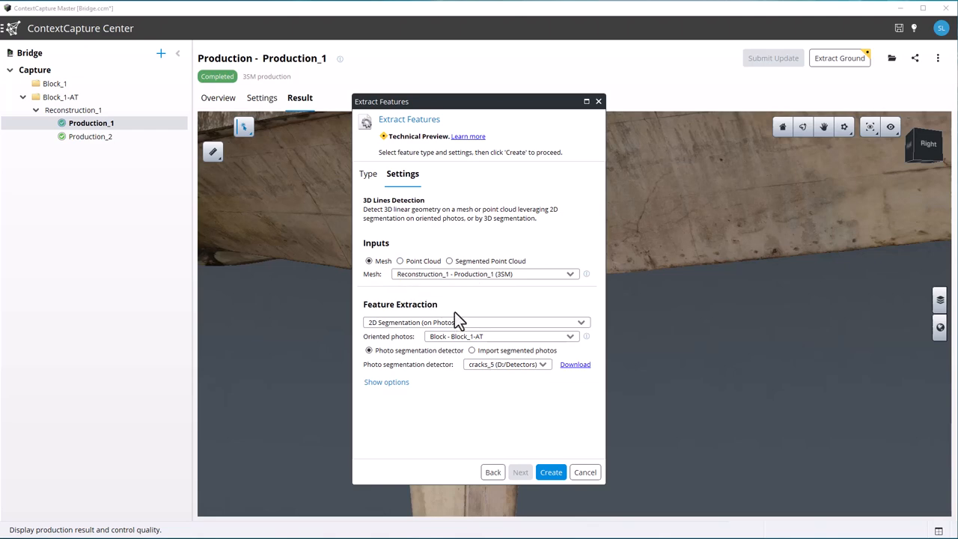
{"action": "mouse_move", "coordinate": [452, 314]}
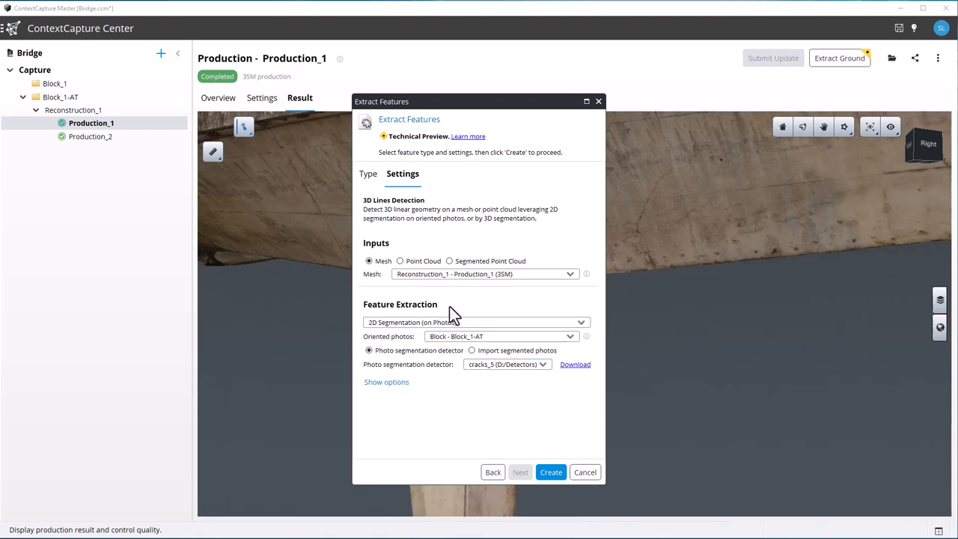
{"action": "mouse_move", "coordinate": [455, 315]}
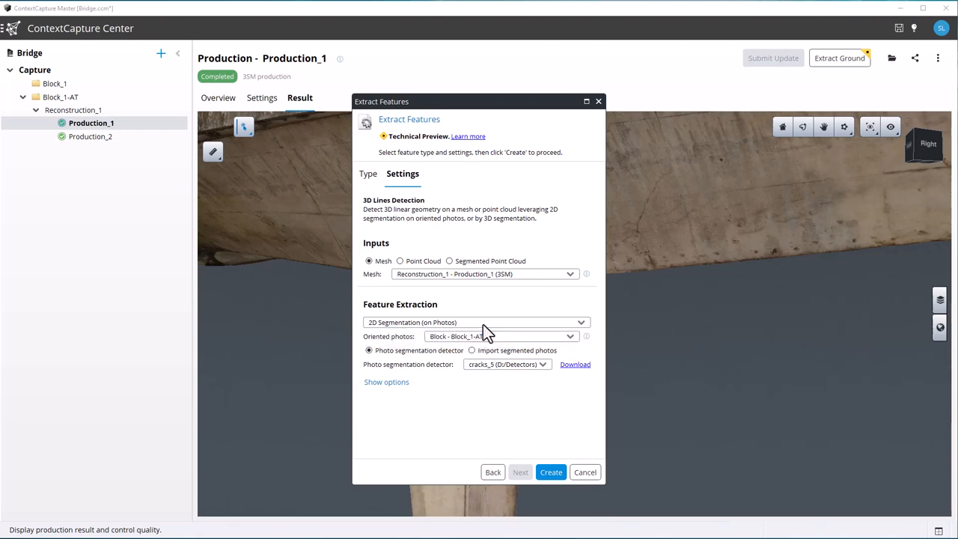
{"action": "mouse_move", "coordinate": [476, 356]}
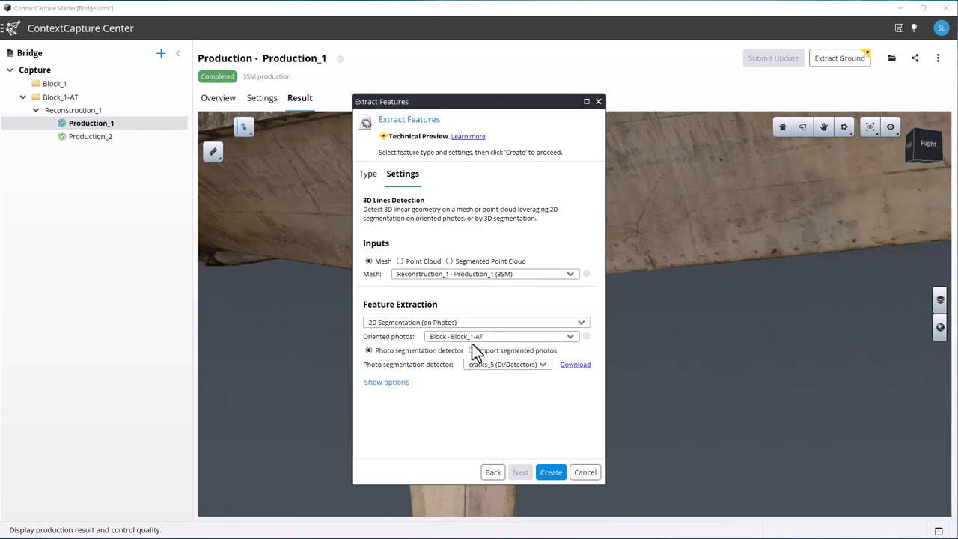
{"action": "mouse_move", "coordinate": [533, 377]}
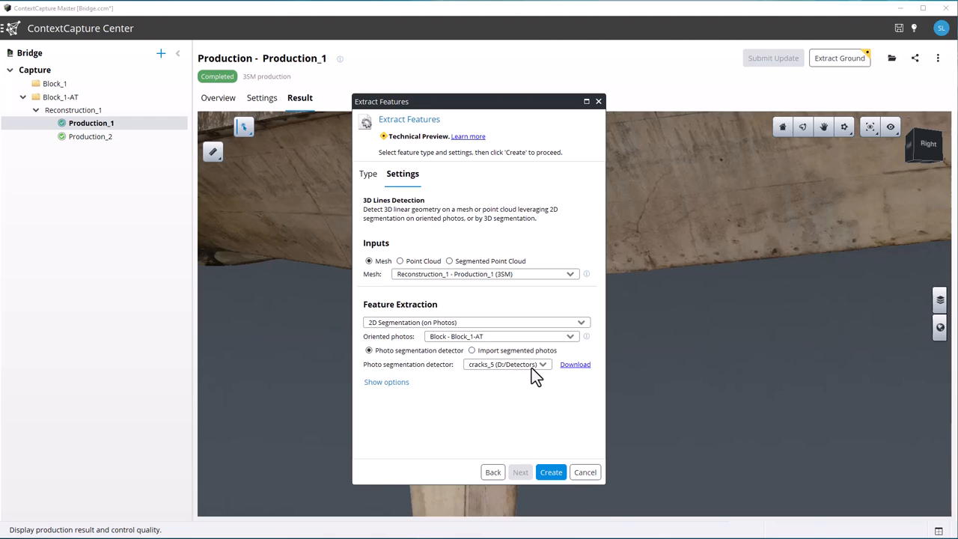
{"action": "mouse_move", "coordinate": [576, 367]}
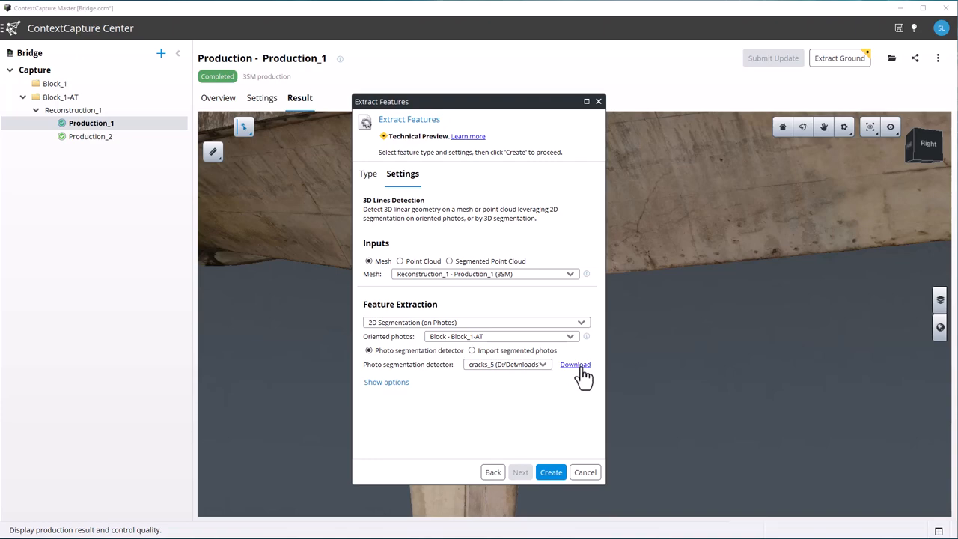
{"action": "left_click", "coordinate": [575, 366]}
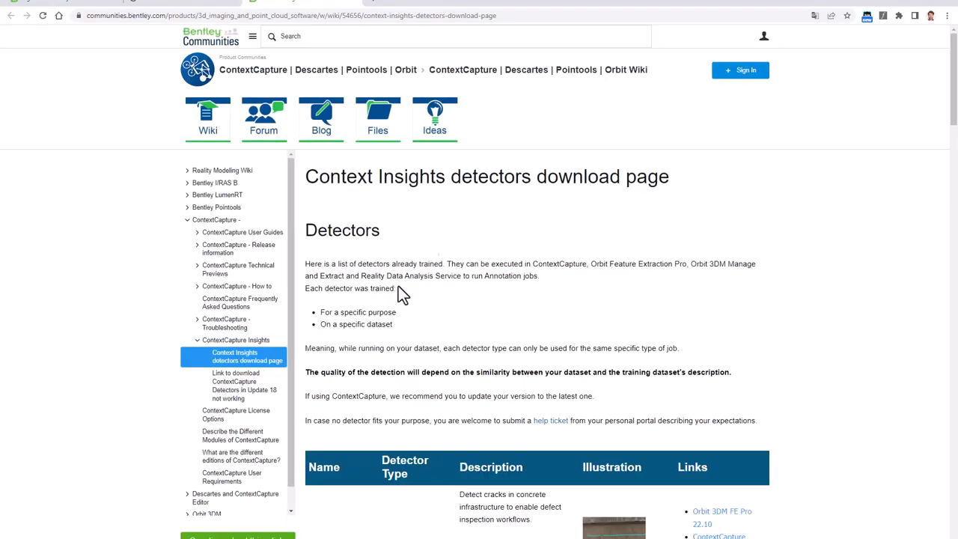
{"action": "scroll", "scroll_direction": "down", "scroll_amount": 3}
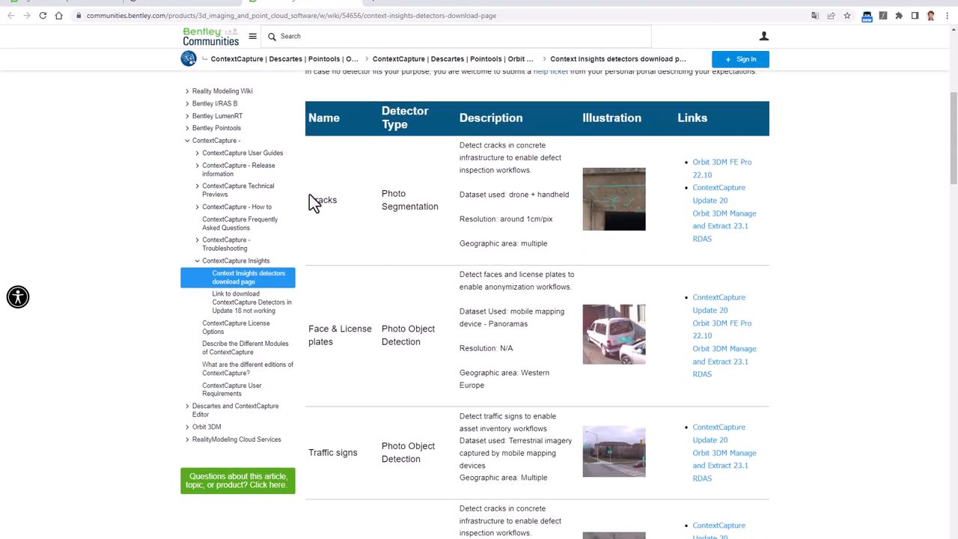
{"action": "mouse_move", "coordinate": [724, 218]}
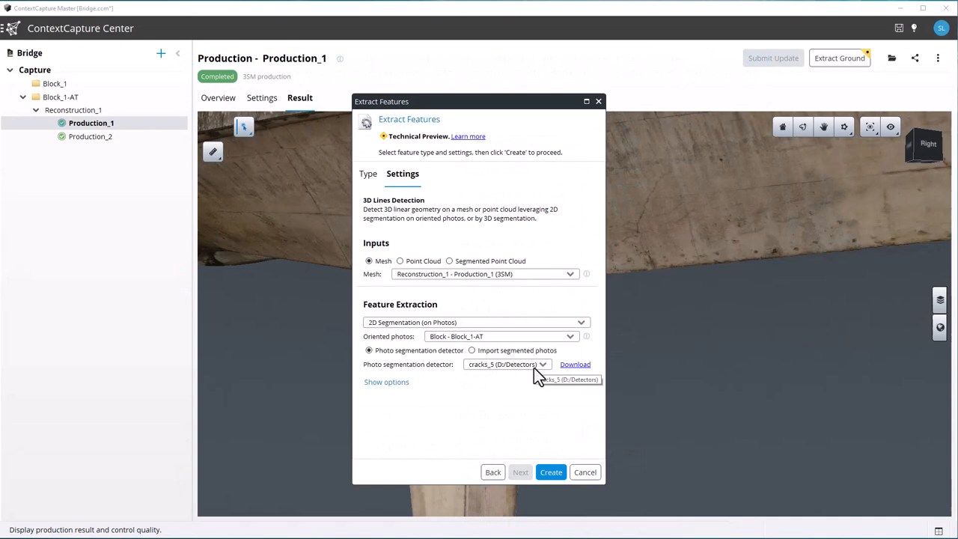
- Load Crack_Detector\metadata.xml as the photo segmentation detector
{"action": "left_click", "coordinate": [541, 364]}
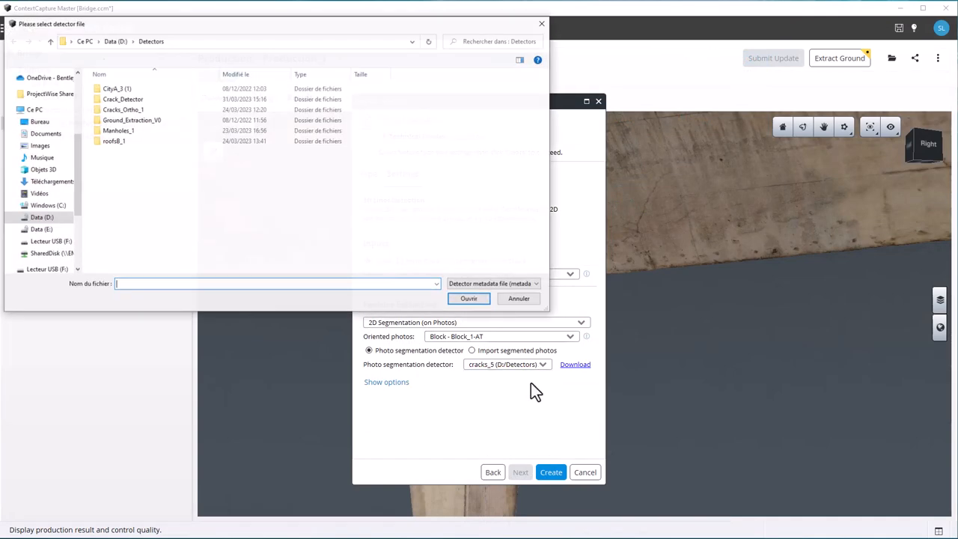
{"action": "double_click", "coordinate": [123, 99]}
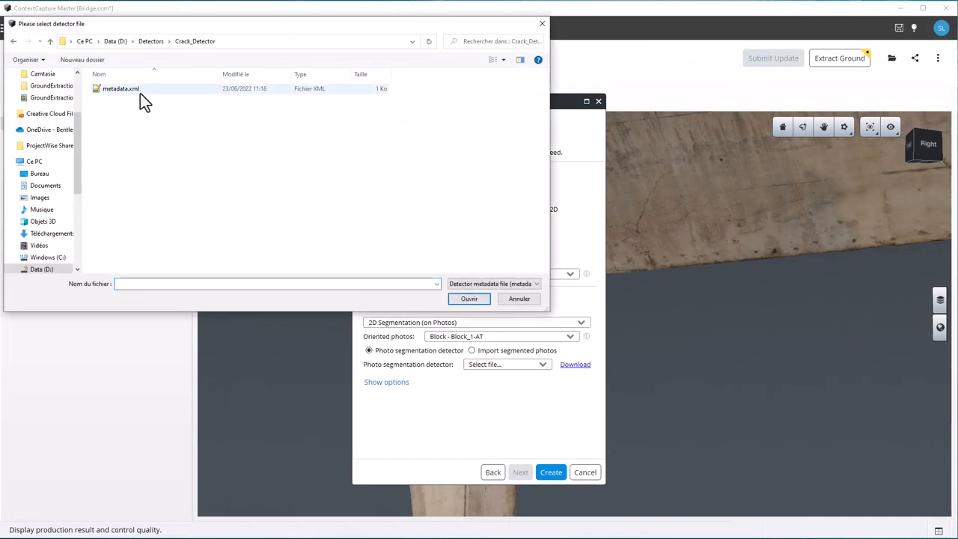
{"action": "left_click", "coordinate": [469, 299]}
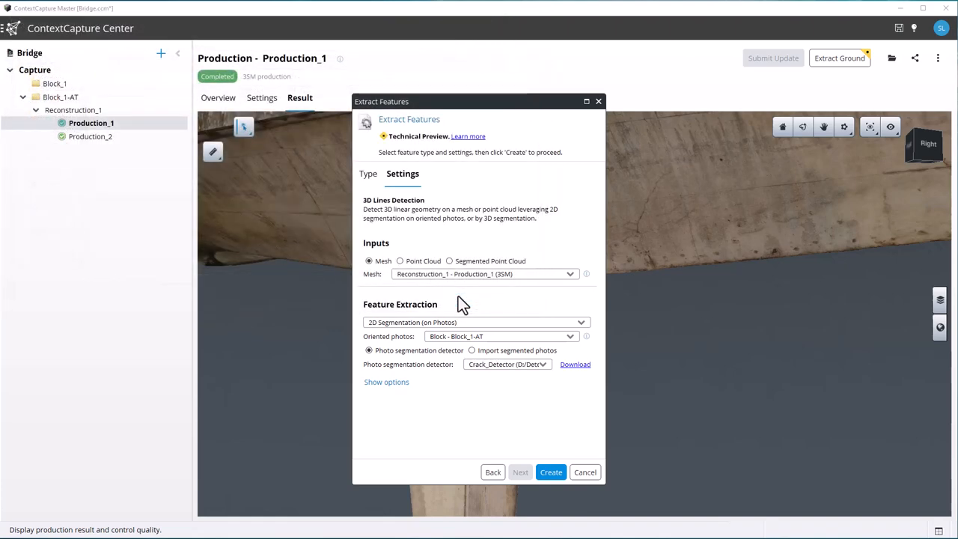
{"action": "mouse_move", "coordinate": [551, 473]}
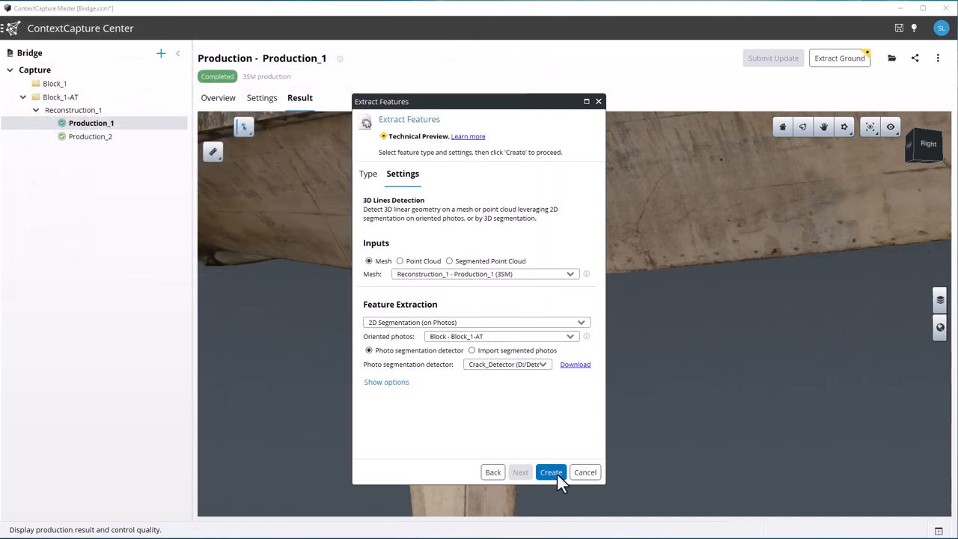
- Reveal the extra detection options and enable Compute line width
{"action": "left_click", "coordinate": [386, 382]}
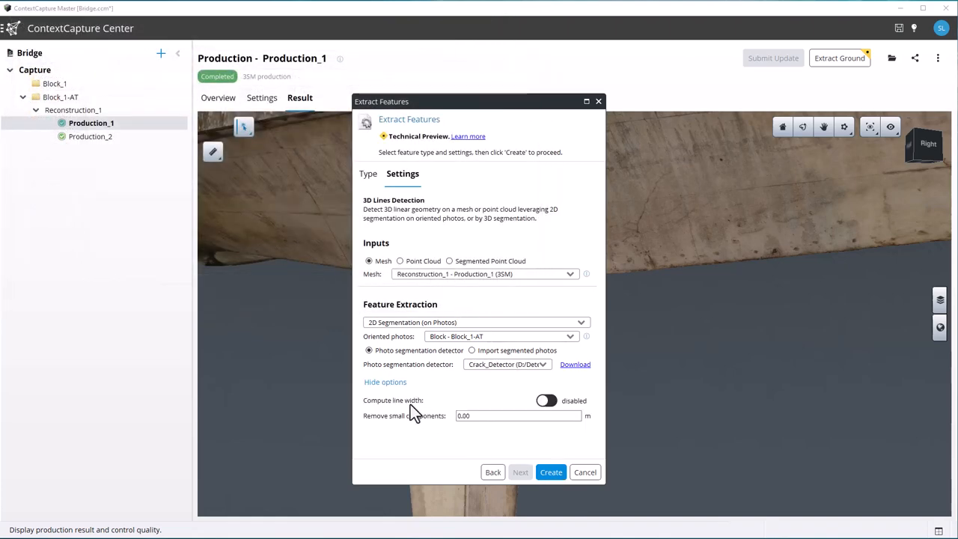
{"action": "left_click", "coordinate": [545, 401]}
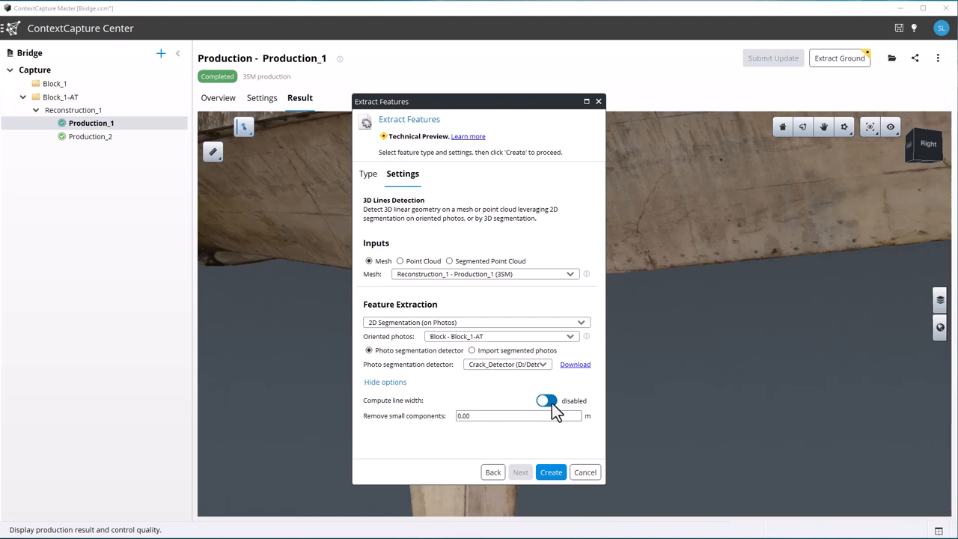
{"action": "left_click", "coordinate": [546, 401]}
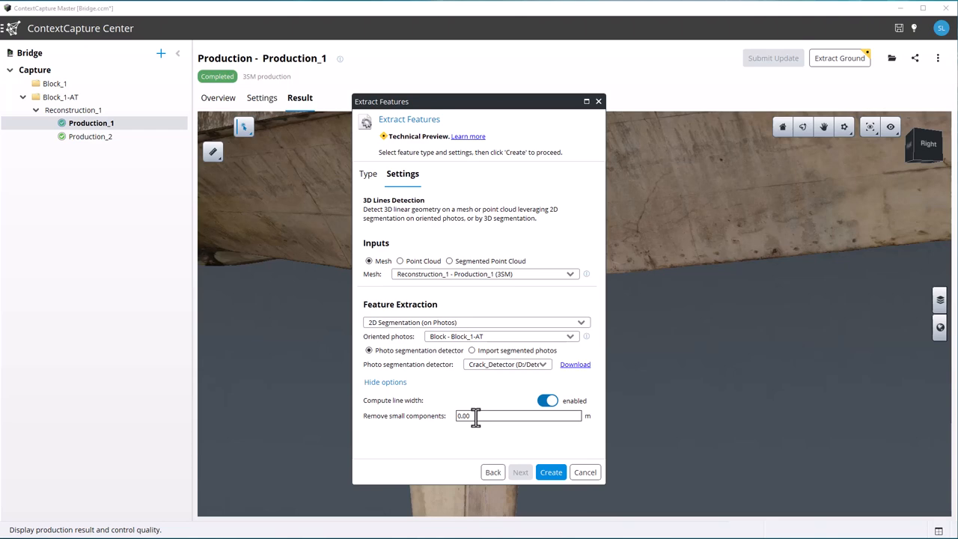
{"action": "mouse_move", "coordinate": [545, 446]}
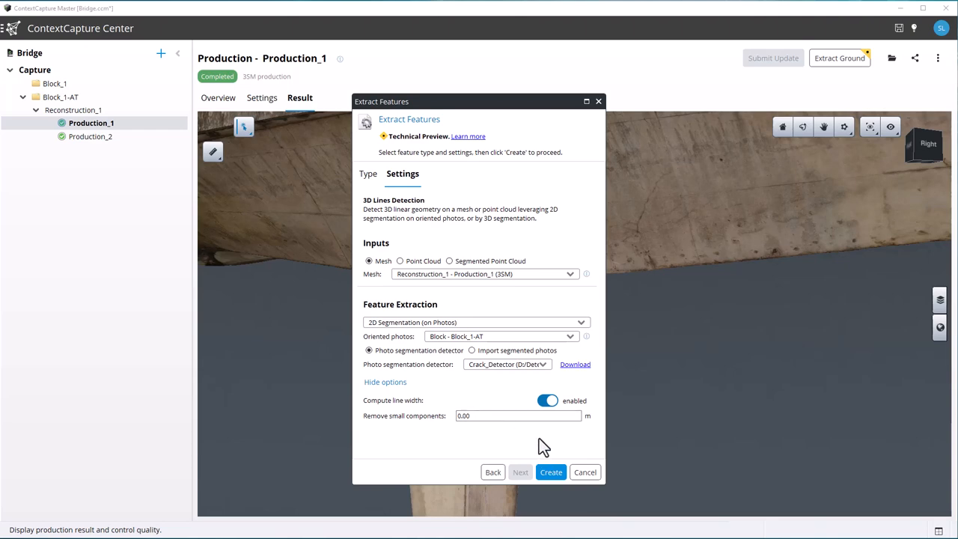
- Create 3D Lines Detection_1, expand its Job Details and review its Settings
{"action": "left_click", "coordinate": [551, 471]}
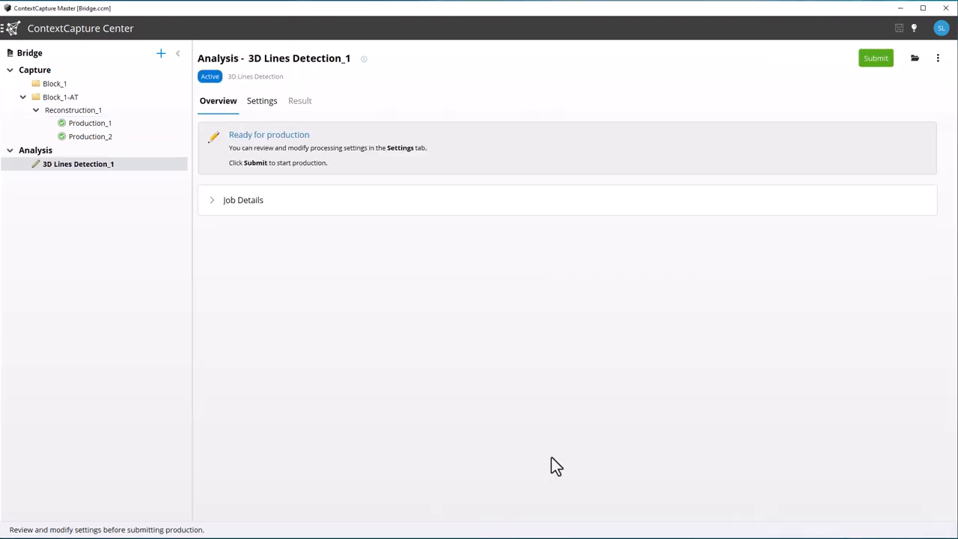
{"action": "mouse_move", "coordinate": [192, 232]}
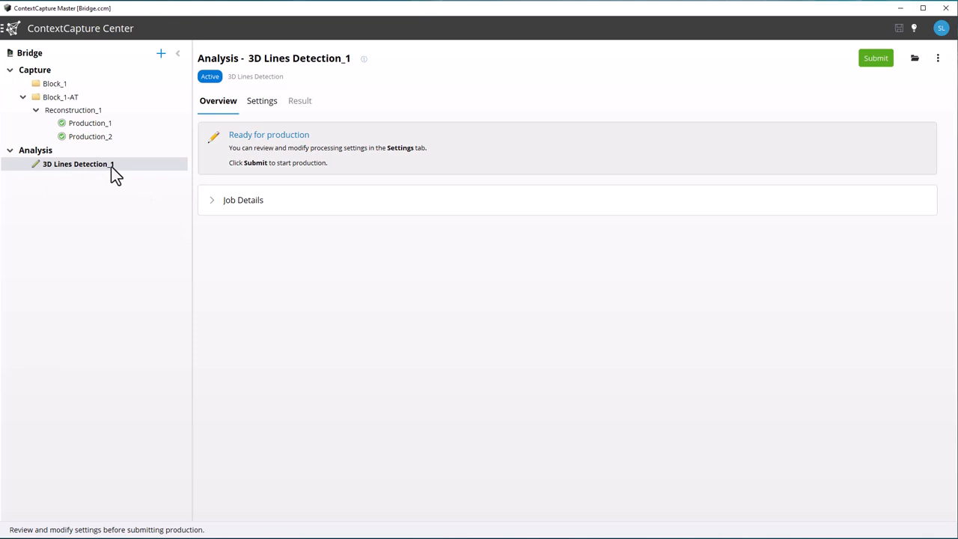
{"action": "mouse_move", "coordinate": [267, 165]}
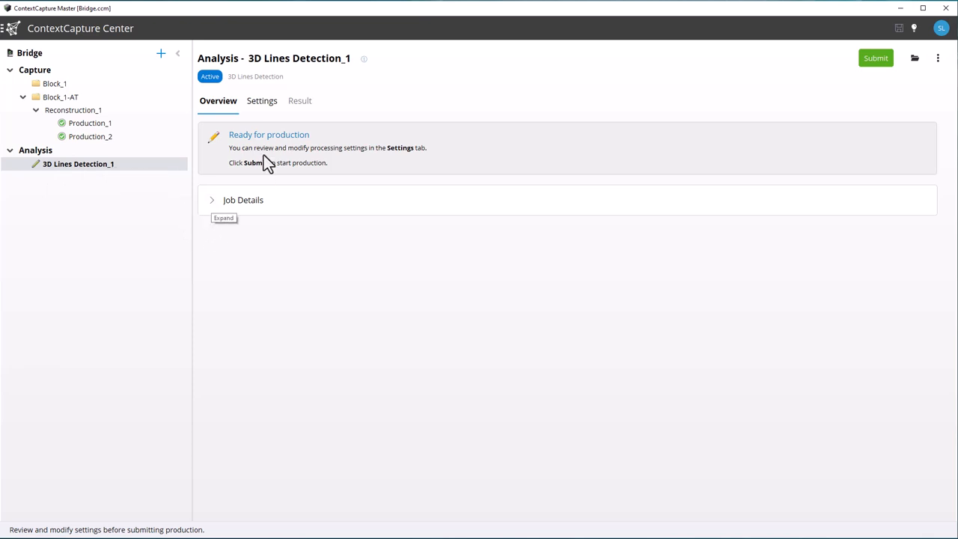
{"action": "left_click", "coordinate": [213, 200]}
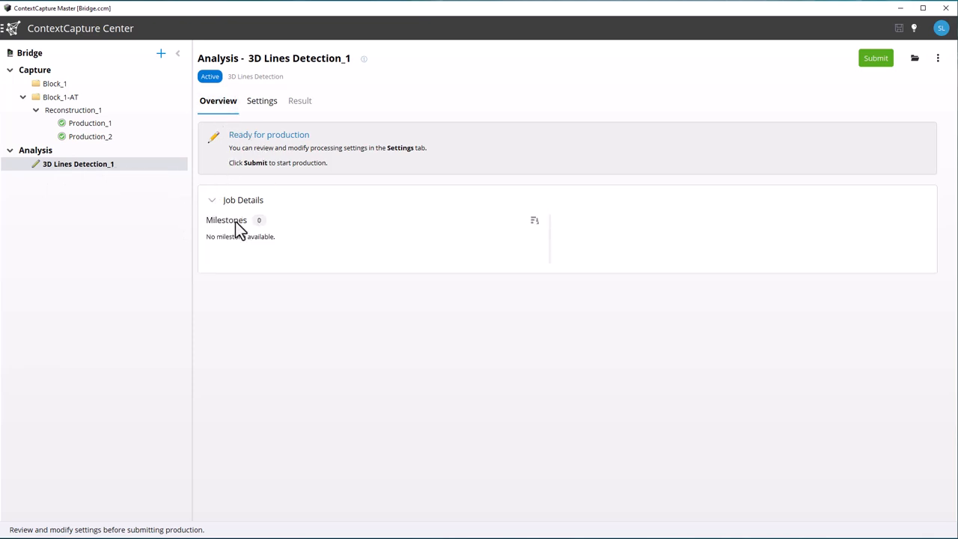
{"action": "mouse_move", "coordinate": [324, 132]}
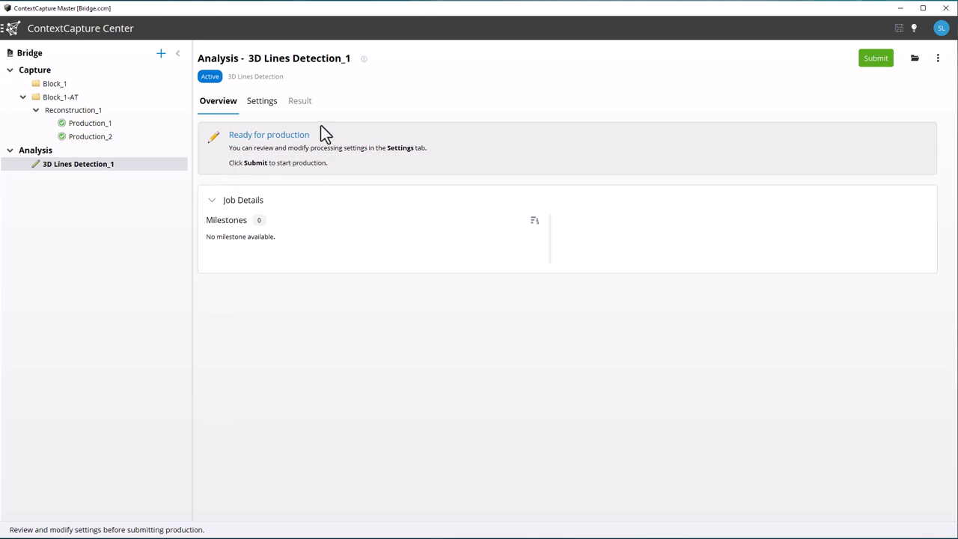
{"action": "left_click", "coordinate": [261, 100]}
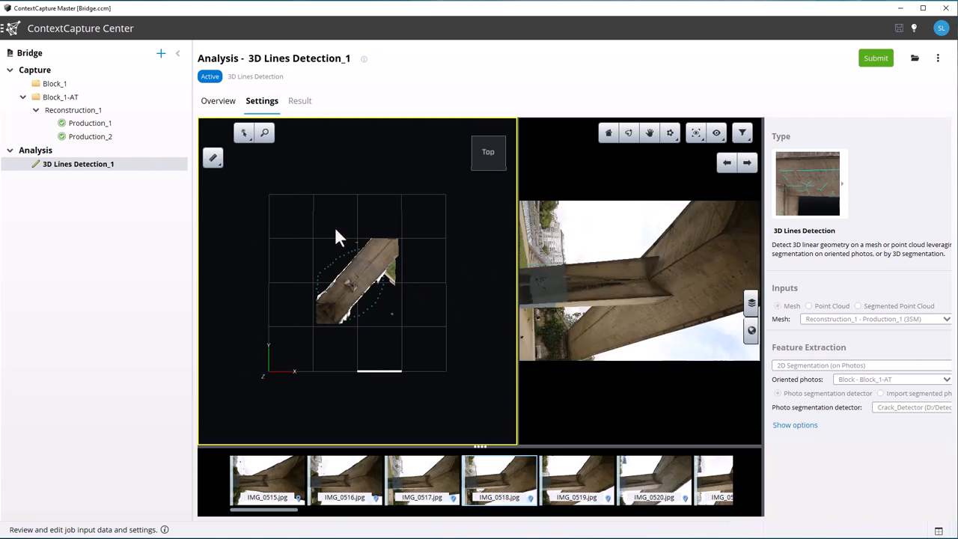
{"action": "mouse_move", "coordinate": [796, 287]}
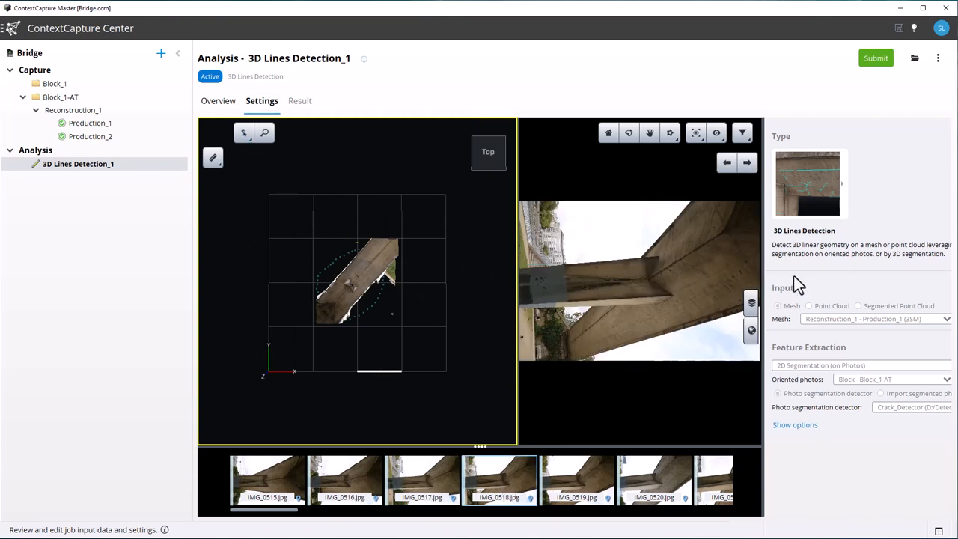
{"action": "mouse_move", "coordinate": [516, 266]}
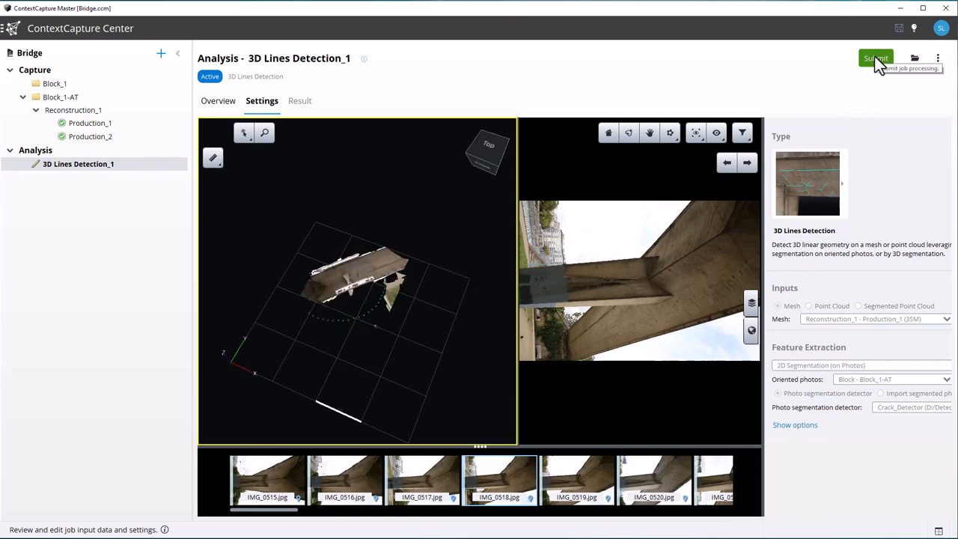
- Submit the 3D Lines Detection_1 job with DGN included among the 3D Lines outputs
{"action": "left_click", "coordinate": [876, 58]}
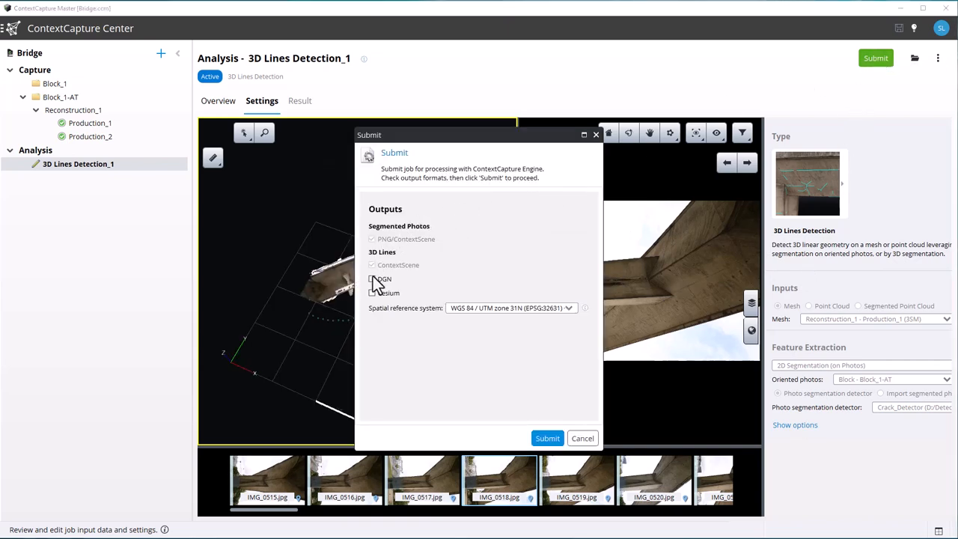
{"action": "left_click", "coordinate": [371, 279]}
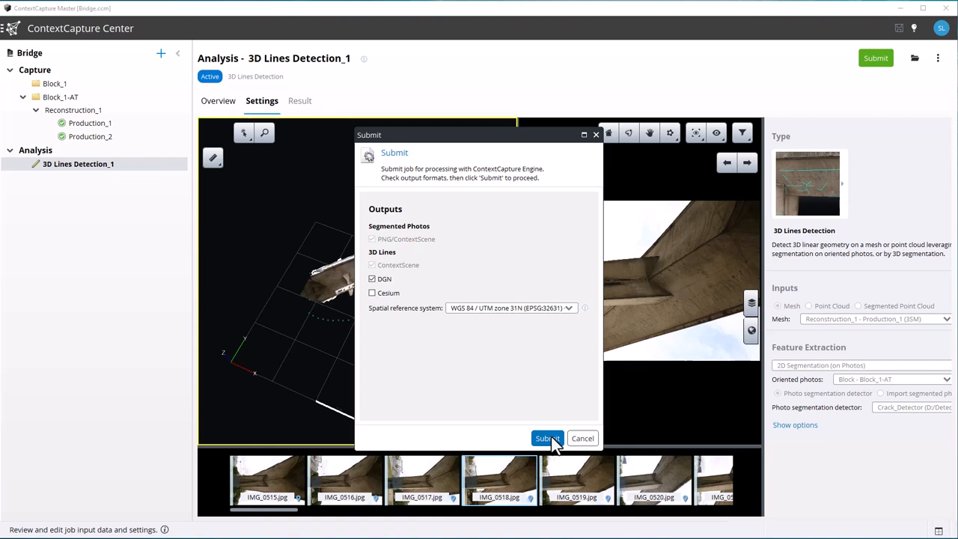
{"action": "left_click", "coordinate": [571, 308]}
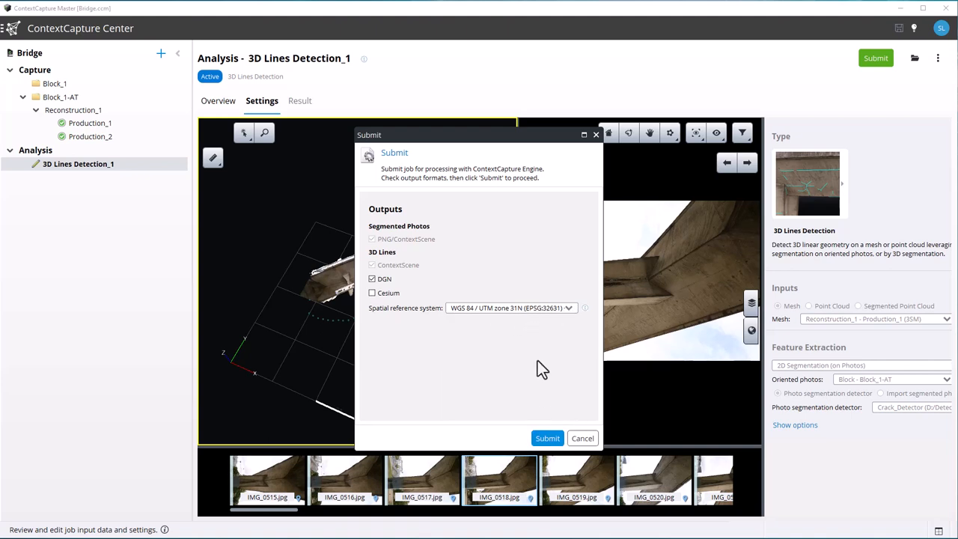
{"action": "left_click", "coordinate": [548, 437]}
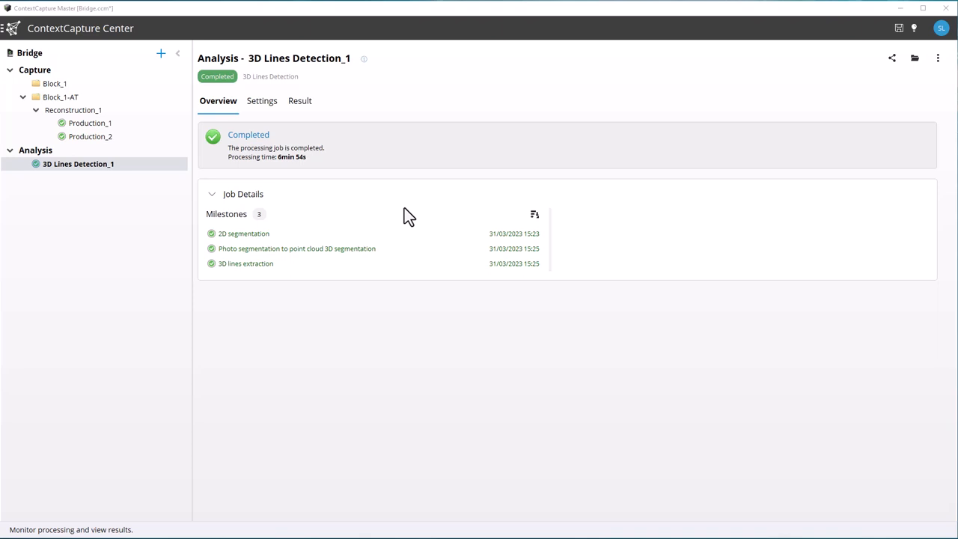
{"action": "mouse_move", "coordinate": [311, 179]}
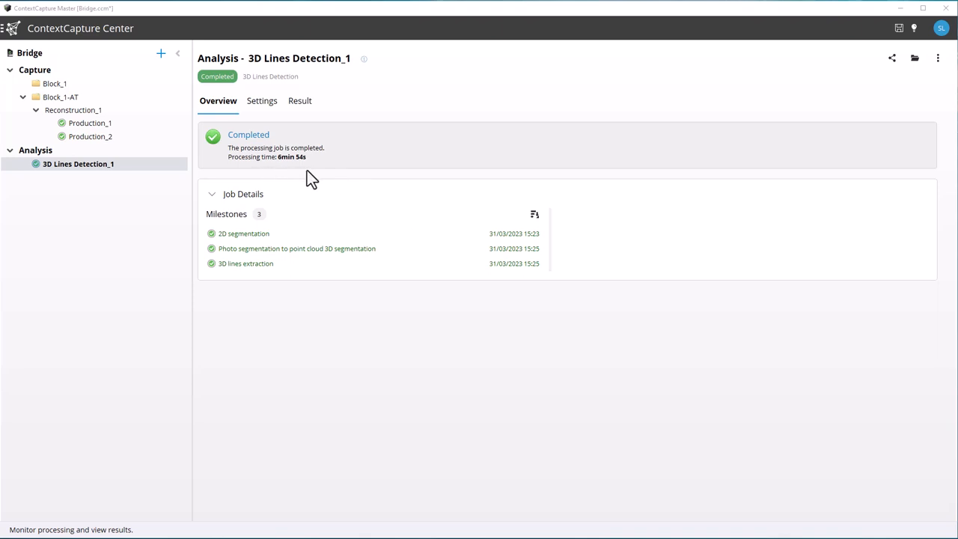
{"action": "mouse_move", "coordinate": [137, 168]}
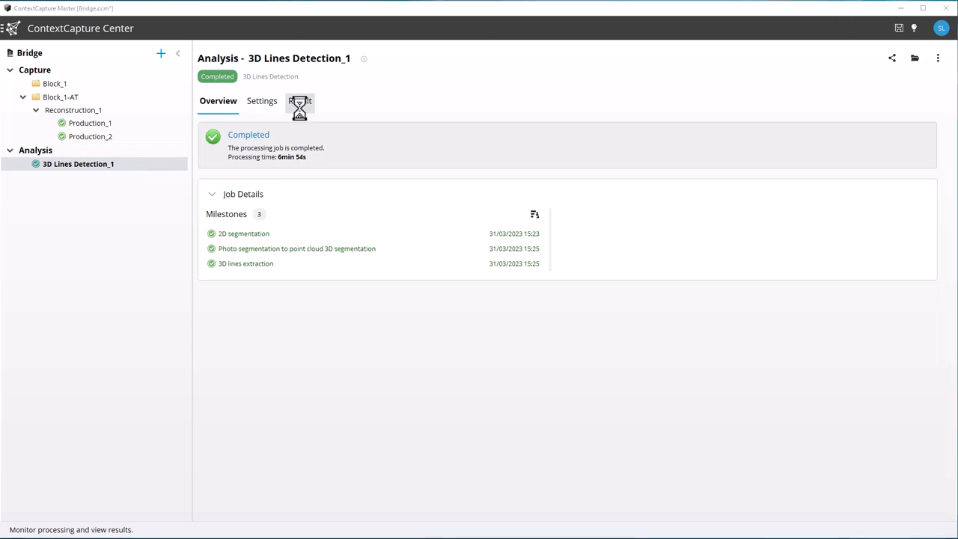
- Show the Result of the completed 3D Lines Detection_1 analysis
{"action": "left_click", "coordinate": [299, 100]}
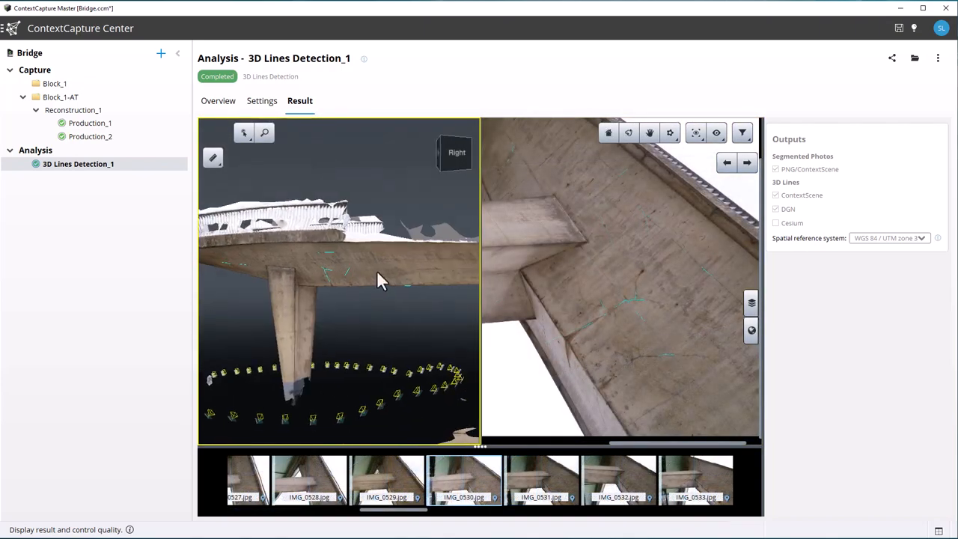
- Zoom onto the crack lines around the pier top and expand the Analysis layer in the Layers panel
{"action": "left_click_drag", "start_coordinate": [378, 282], "coordinate": [437, 267]}
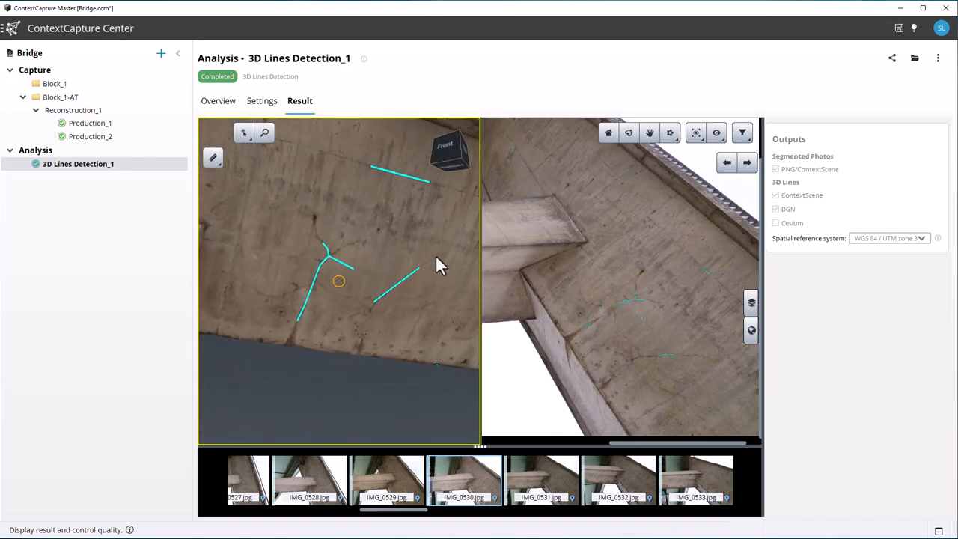
{"action": "left_click_drag", "start_coordinate": [440, 266], "coordinate": [314, 261]}
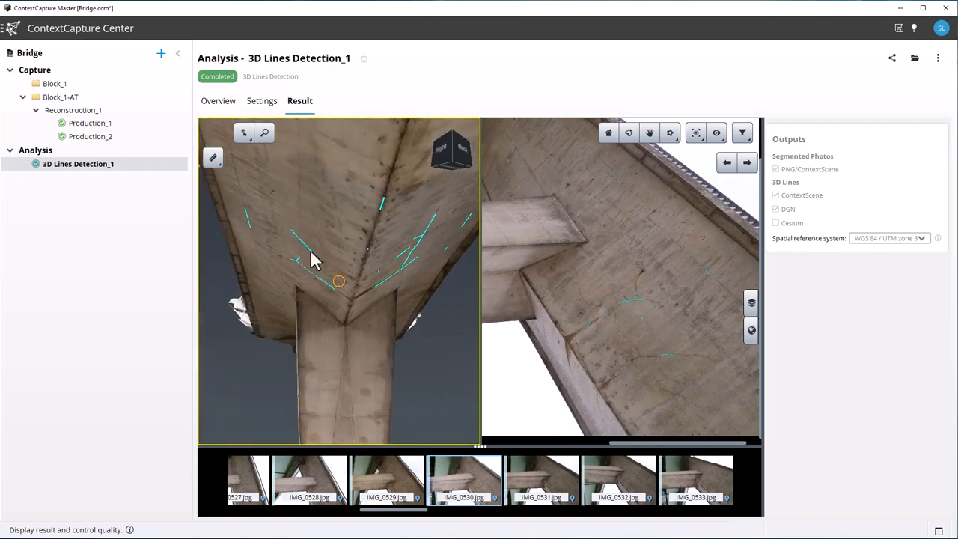
{"action": "left_click_drag", "start_coordinate": [314, 260], "coordinate": [397, 280]}
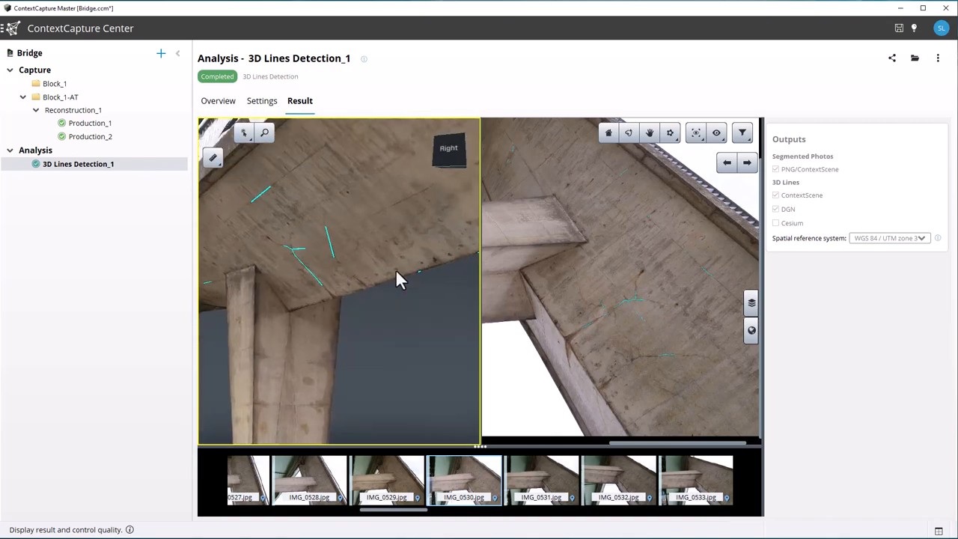
{"action": "left_click", "coordinate": [751, 302]}
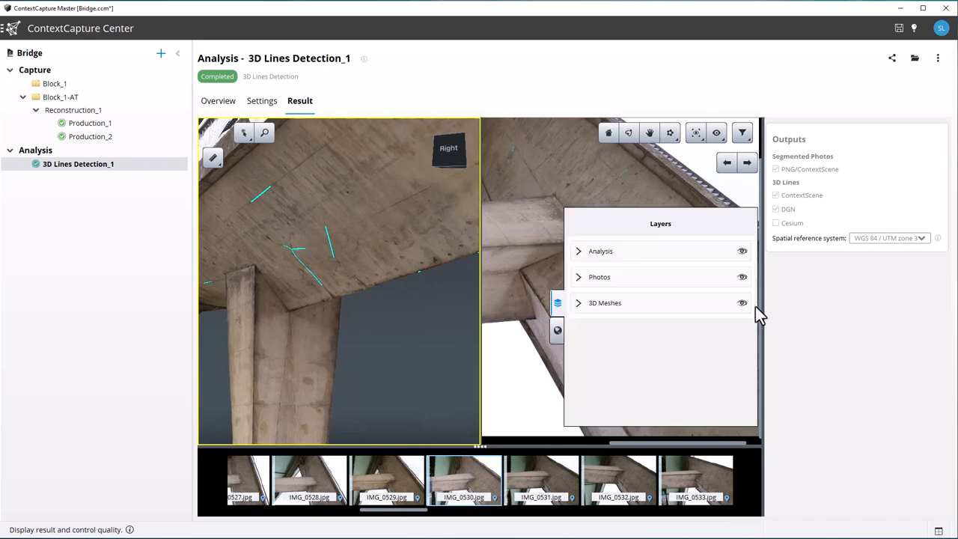
{"action": "mouse_move", "coordinate": [665, 298]}
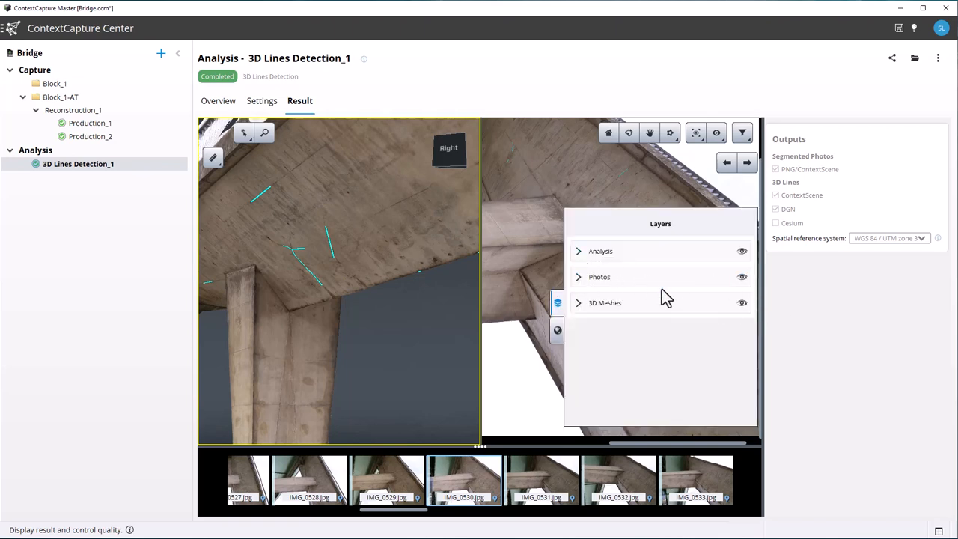
{"action": "left_click", "coordinate": [577, 252]}
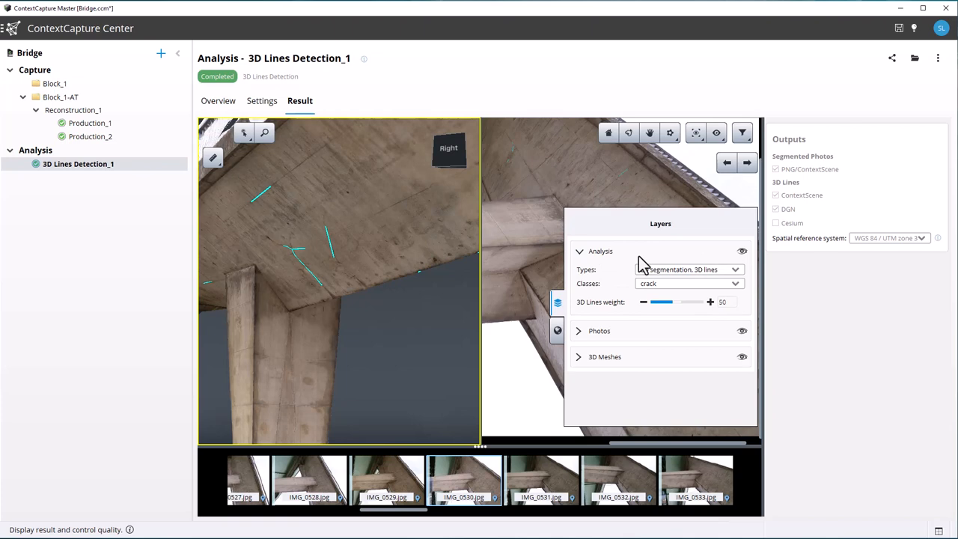
{"action": "left_click", "coordinate": [733, 269]}
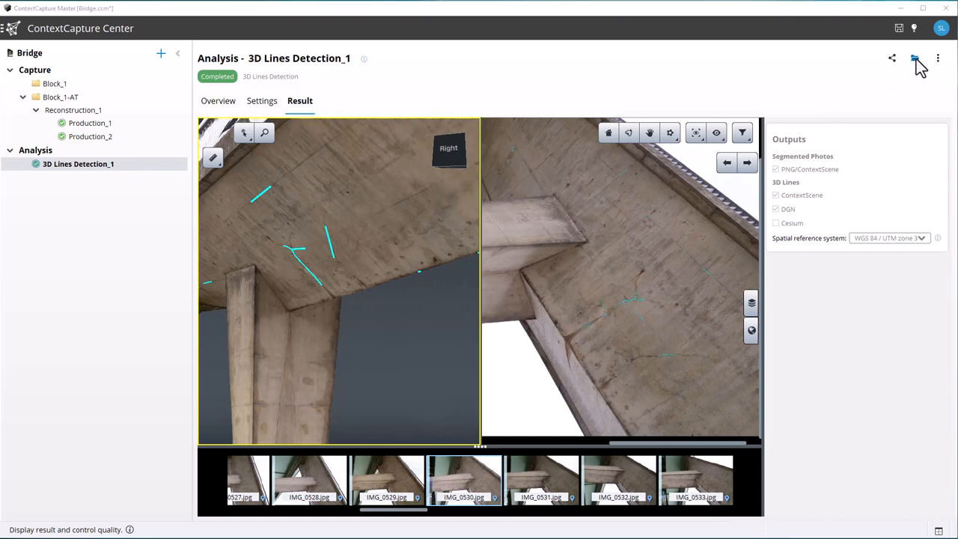
- Open Lines3D.dgn from the exportedLines3DDGN output folder into ContextCapture Editor
{"action": "left_click", "coordinate": [913, 58]}
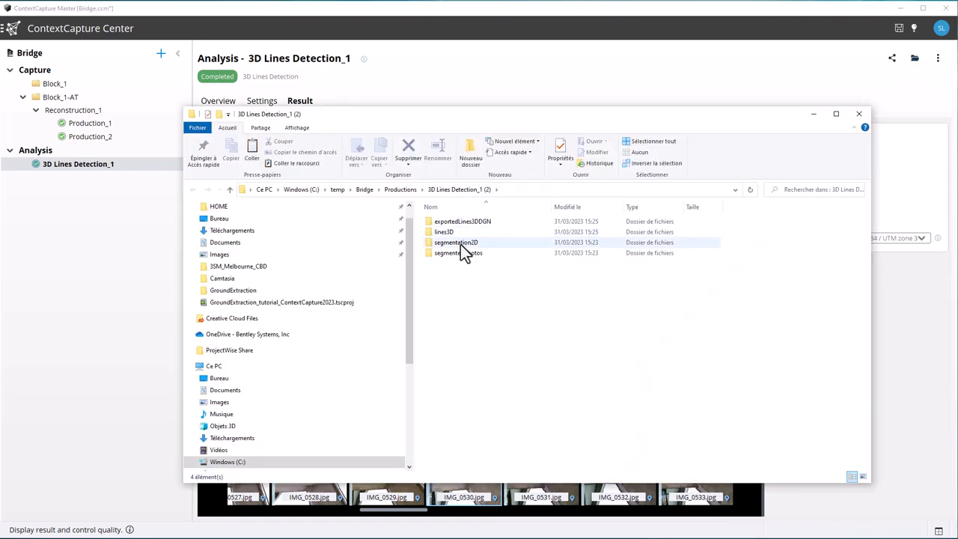
{"action": "left_click", "coordinate": [443, 231]}
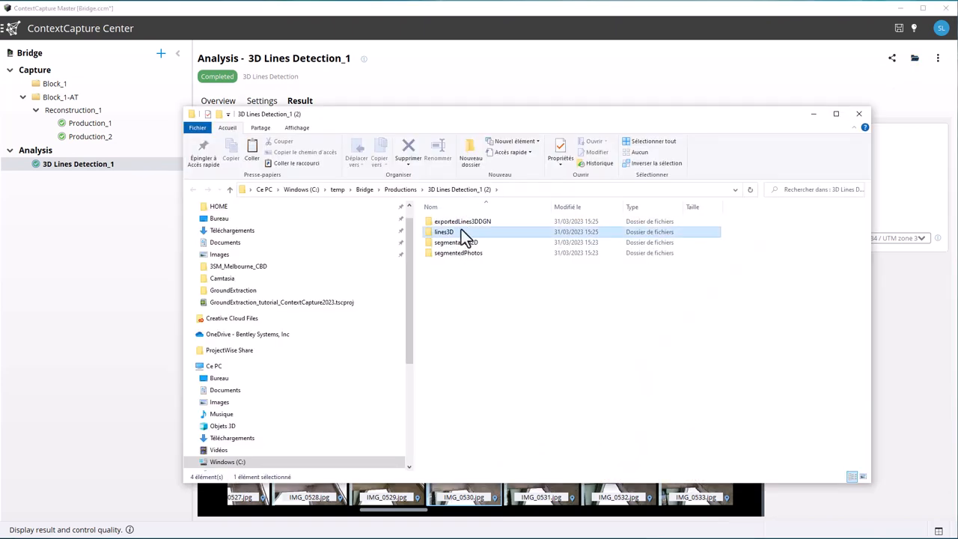
{"action": "left_click", "coordinate": [461, 221]}
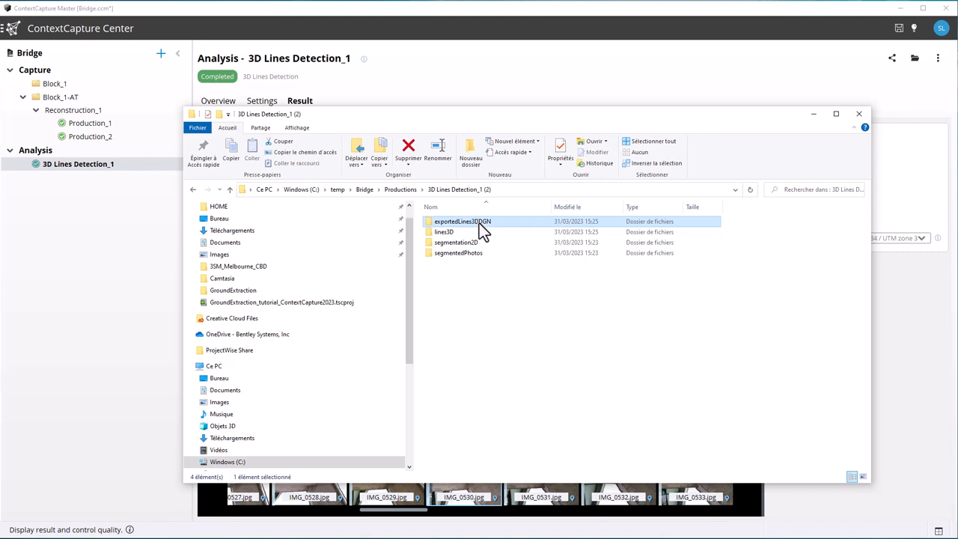
{"action": "double_click", "coordinate": [461, 221]}
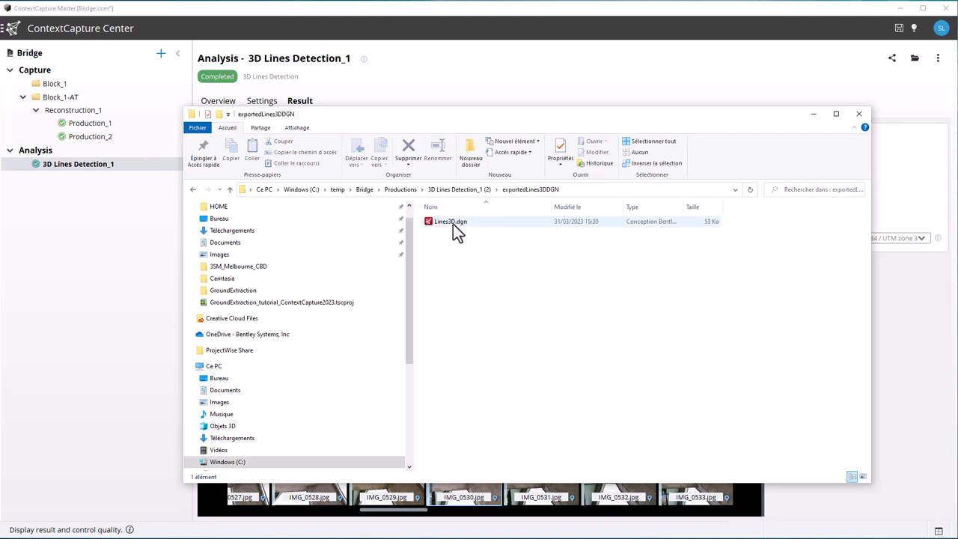
{"action": "double_click", "coordinate": [449, 221]}
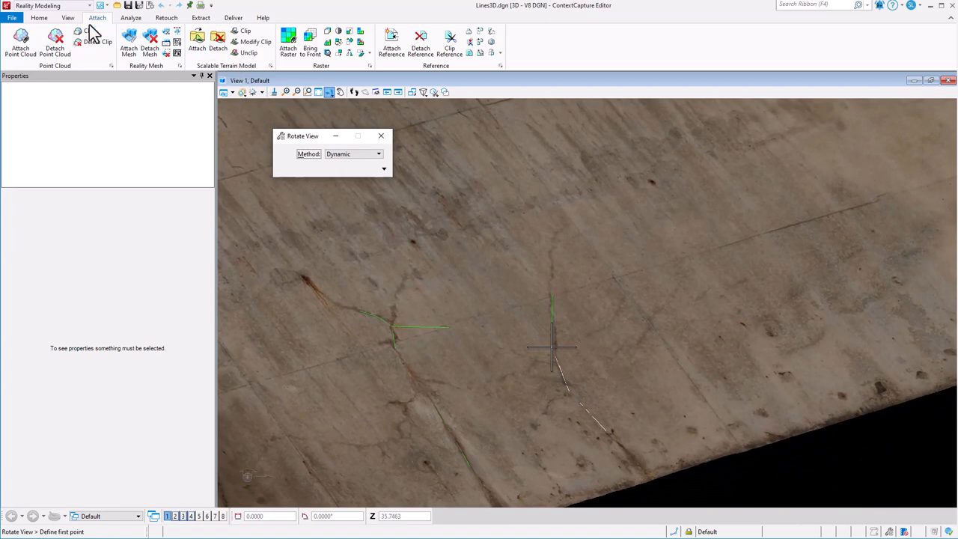
- Select a crack line with Element Selection to inspect its Line String properties, then deselect it
{"action": "left_click", "coordinate": [38, 18]}
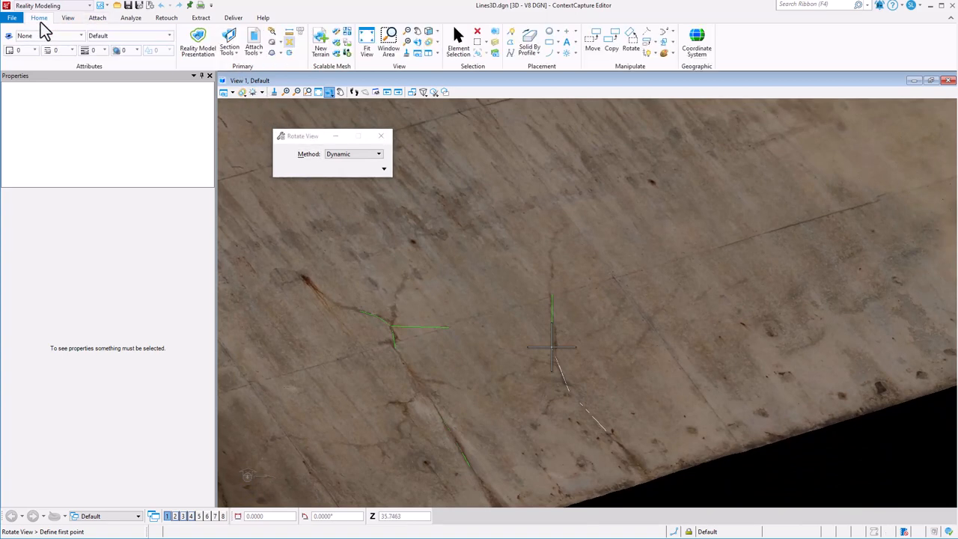
{"action": "left_click", "coordinate": [458, 37]}
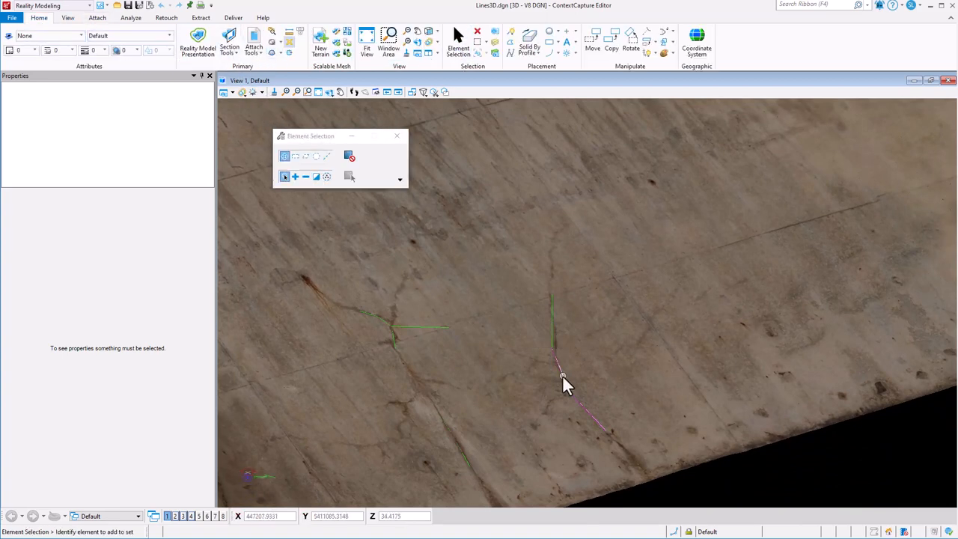
{"action": "left_click", "coordinate": [563, 374]}
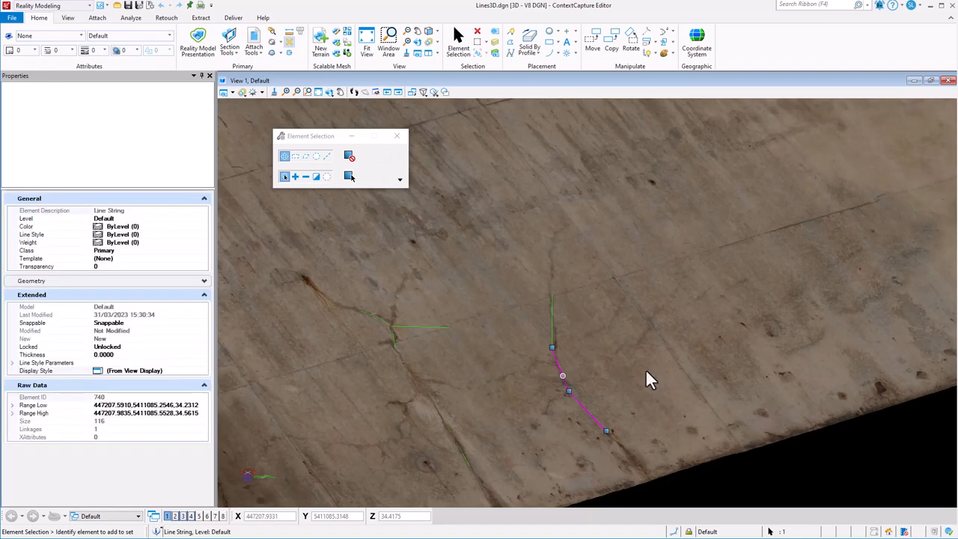
{"action": "left_click", "coordinate": [571, 341]}
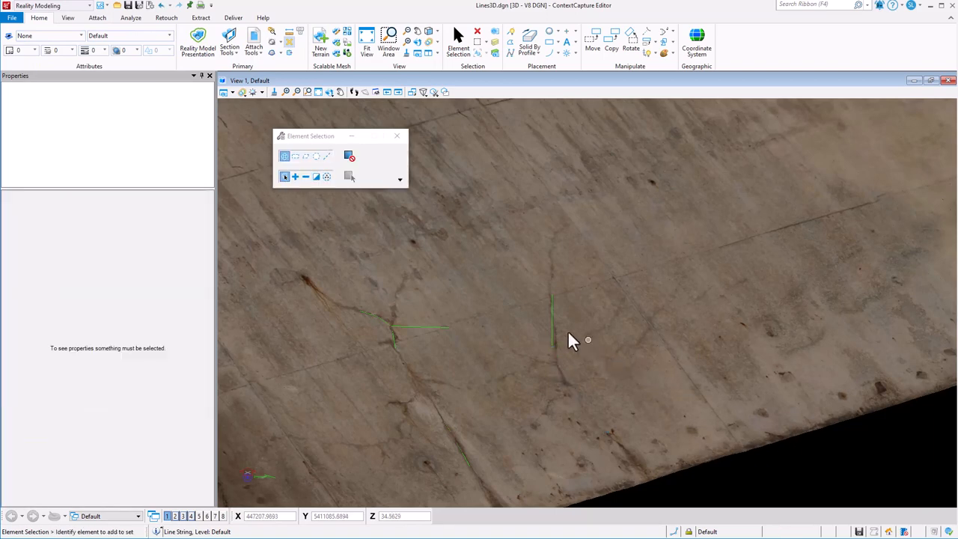